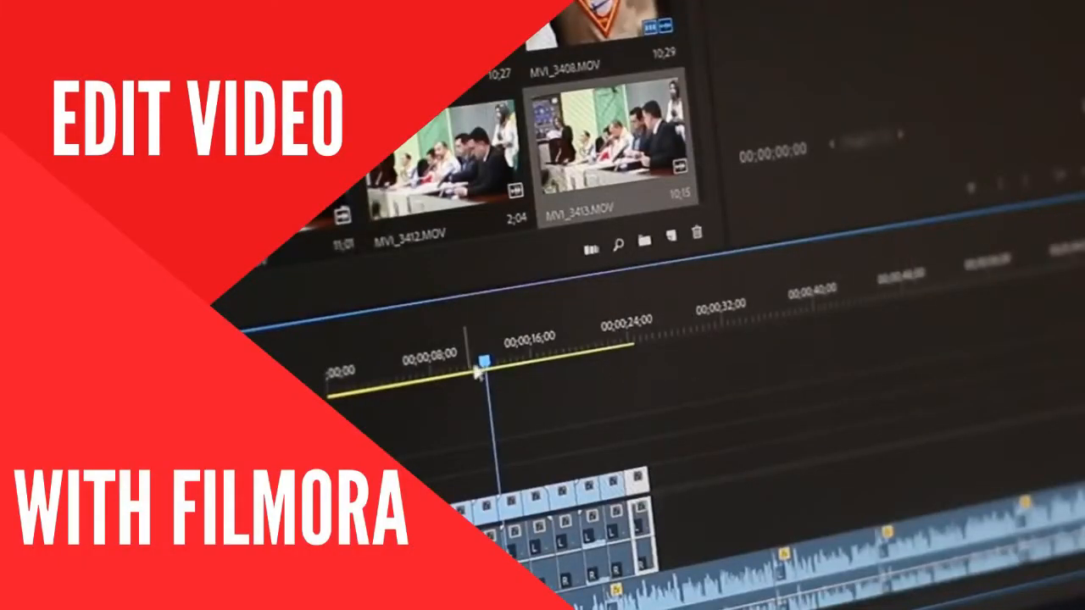
# Import the Pexels Videos 2364298 clip from the Downloads folder into the media library
pyautogui.moveTo(478, 373); pyautogui.dragTo(590, 339)
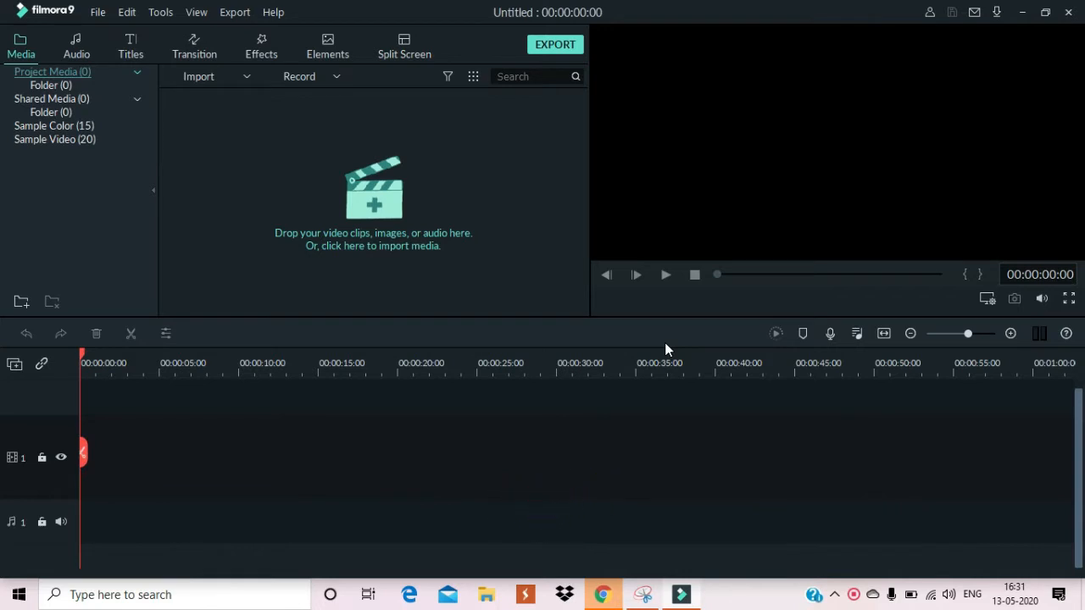
pyautogui.moveTo(977, 336)
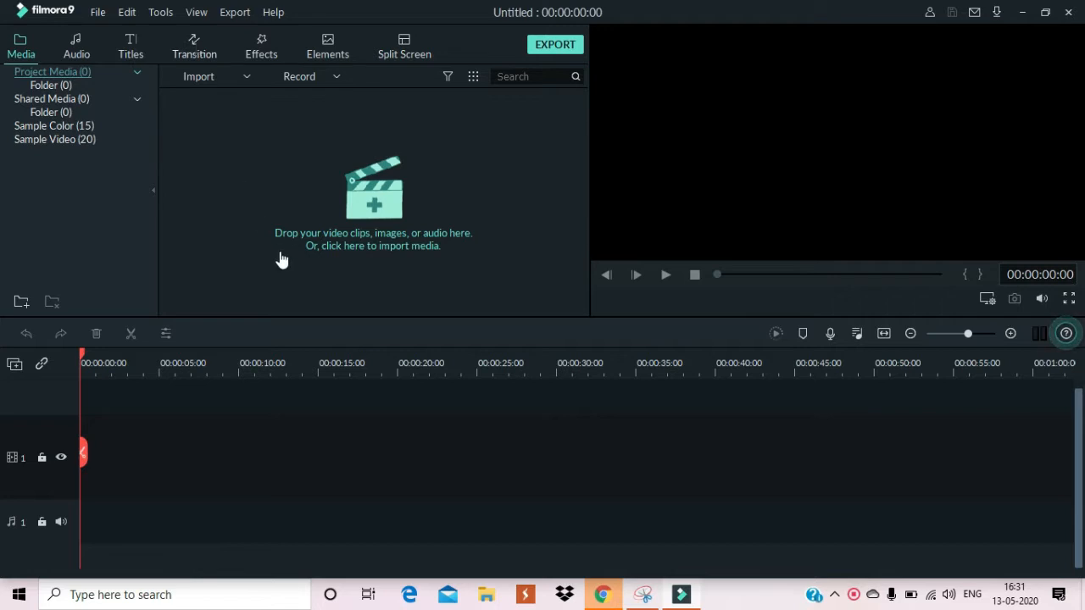
pyautogui.moveTo(315, 209)
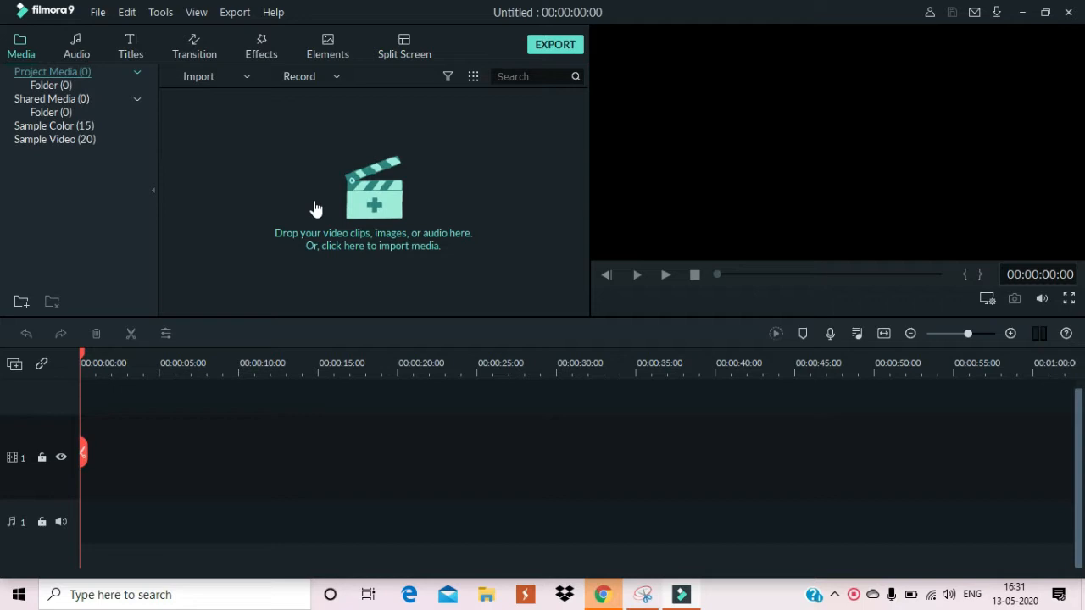
pyautogui.moveTo(204, 190)
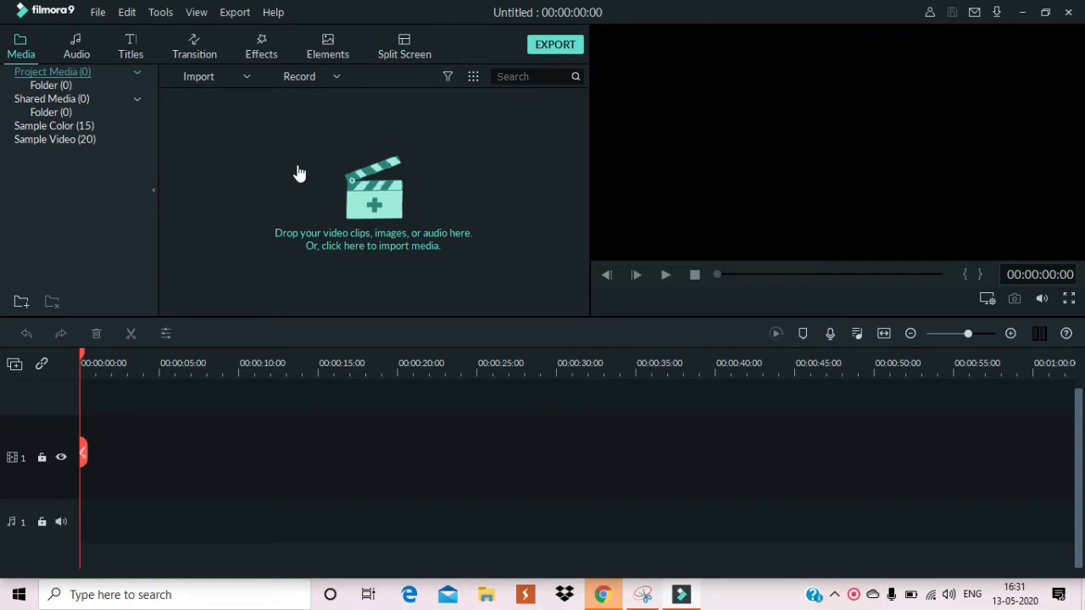
pyautogui.moveTo(248, 178)
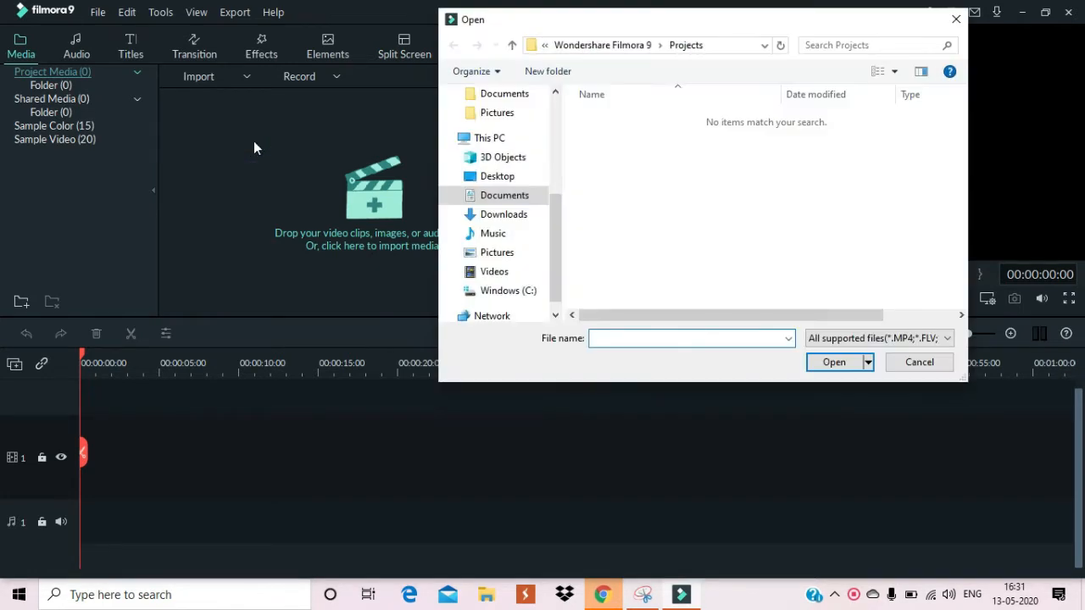
pyautogui.scroll(3)
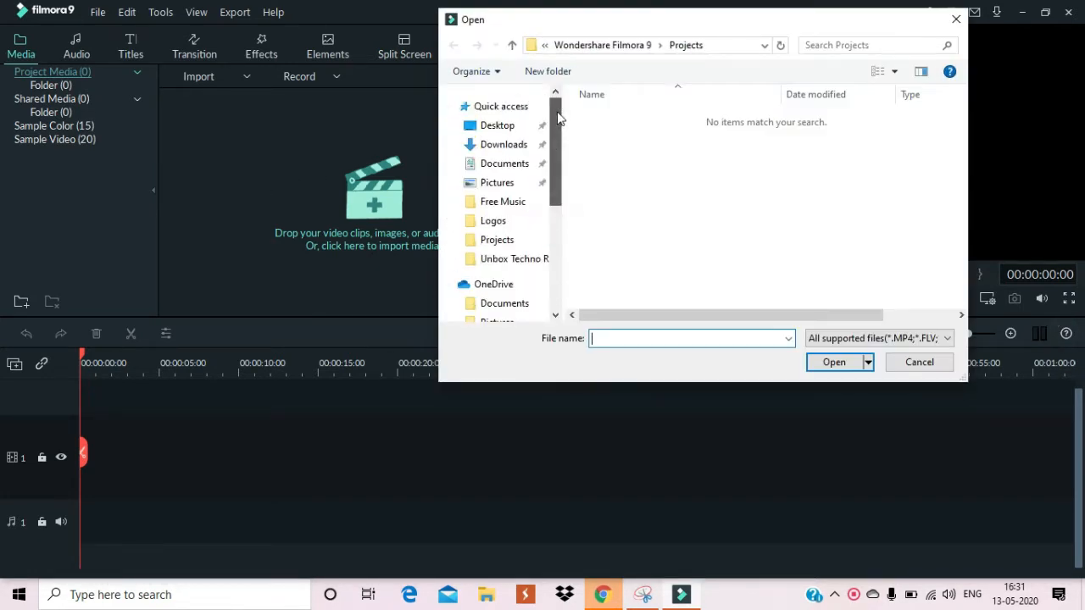
pyautogui.click(499, 125)
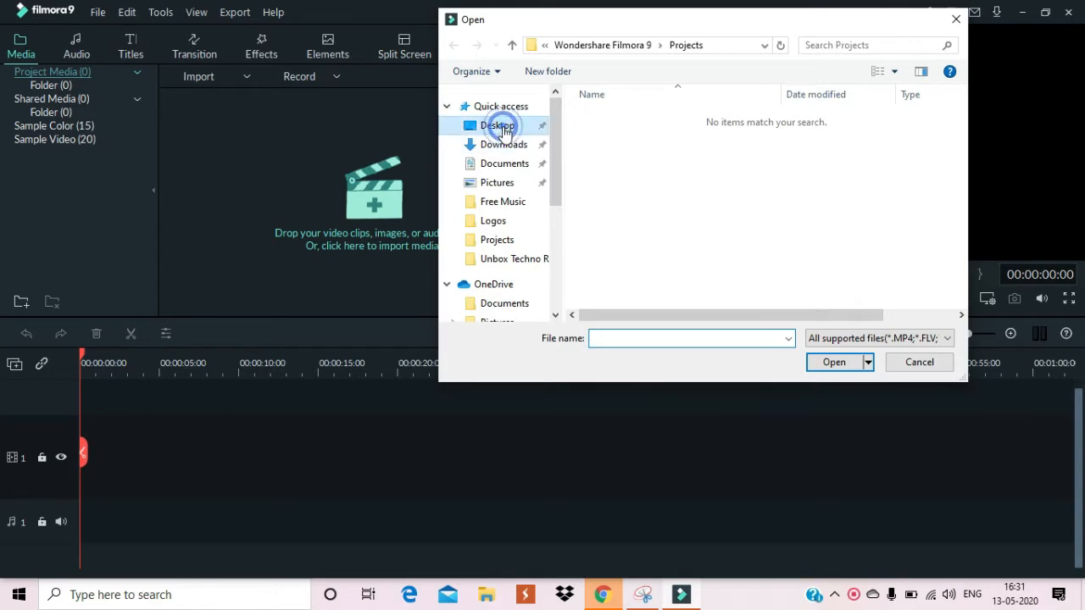
pyautogui.click(504, 162)
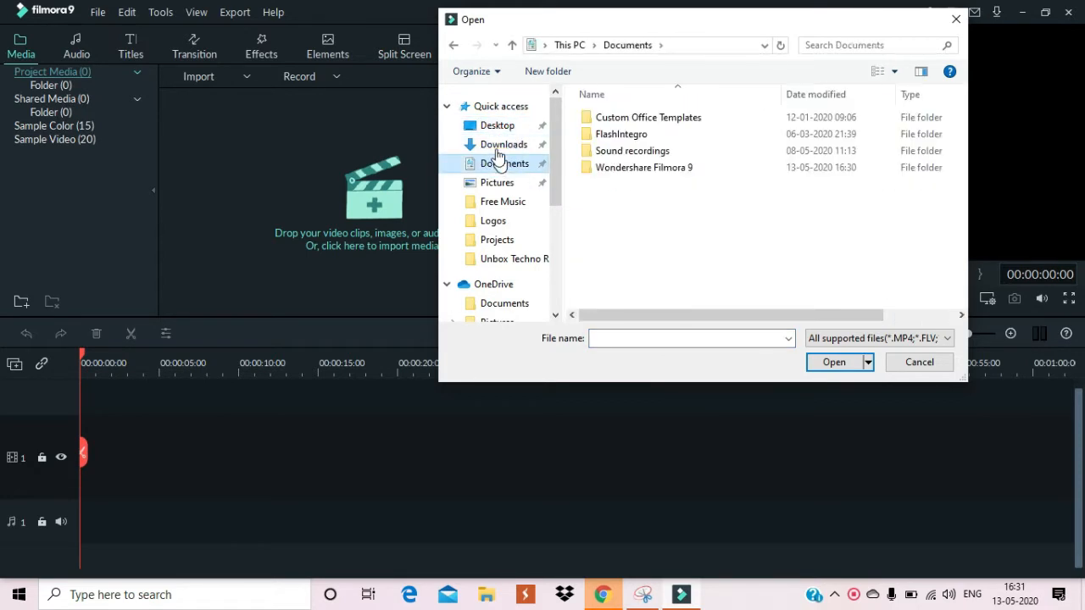
pyautogui.click(503, 144)
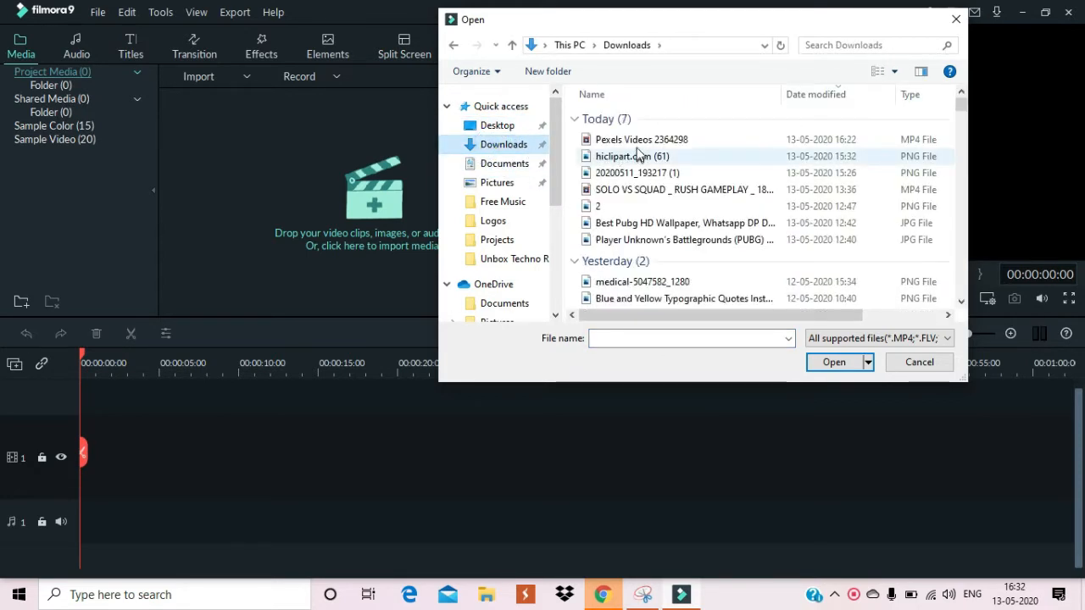
pyautogui.click(834, 363)
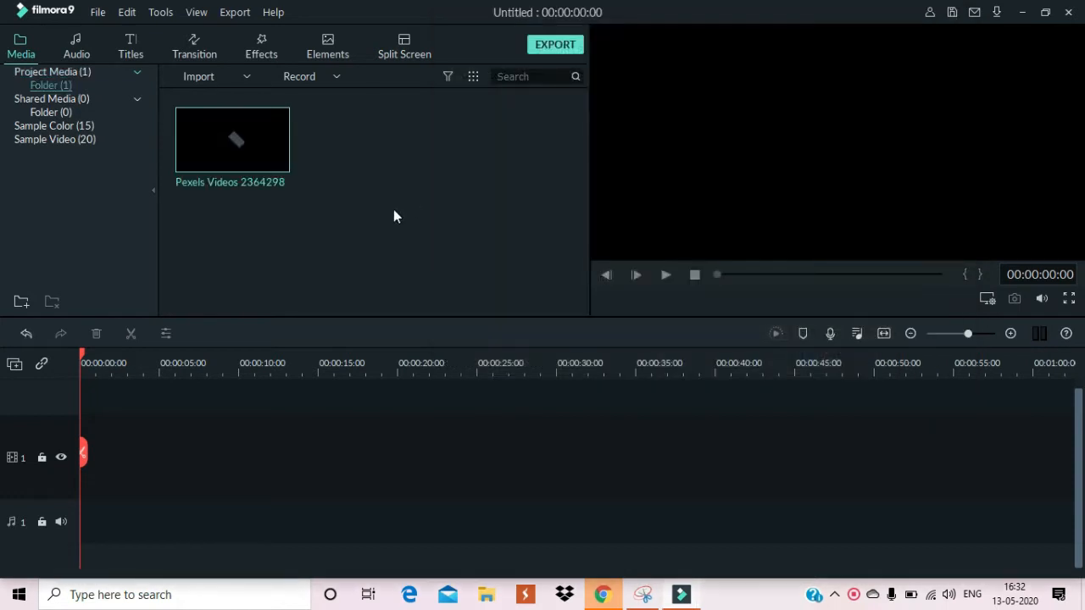
pyautogui.moveTo(233, 139)
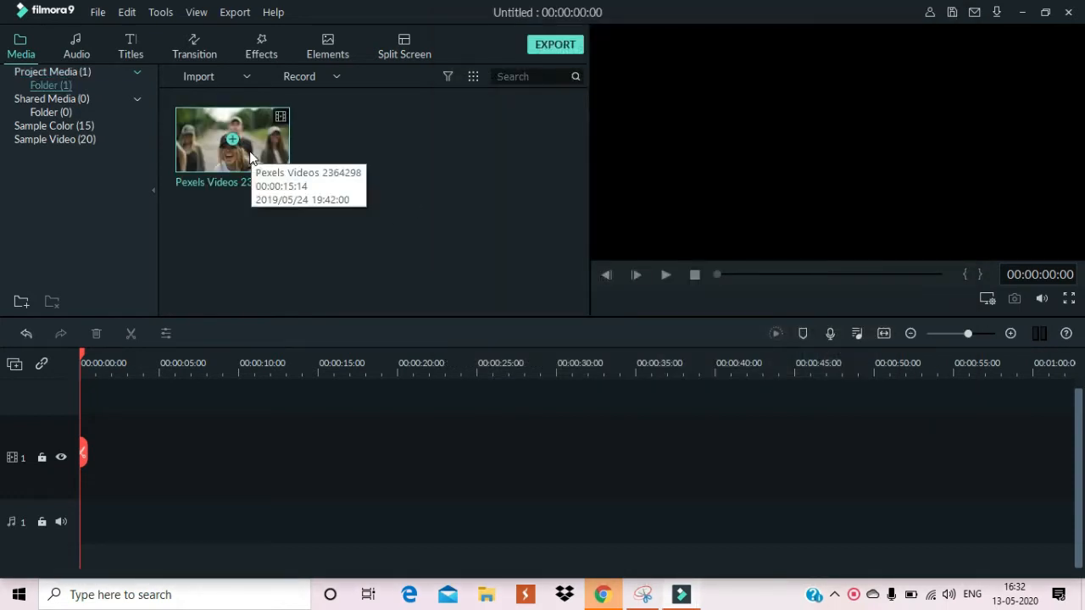
pyautogui.moveTo(264, 146)
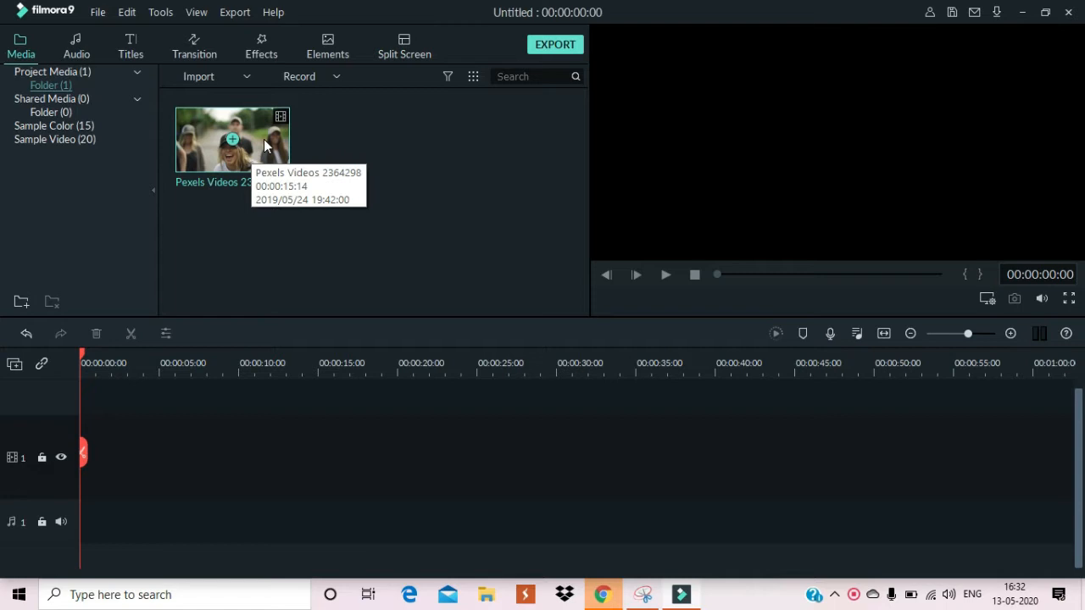
# Place the Pexels clip on the first video track, matching the project to 1920x1080 30fps, and preview it
pyautogui.moveTo(233, 139); pyautogui.dragTo(220, 456)
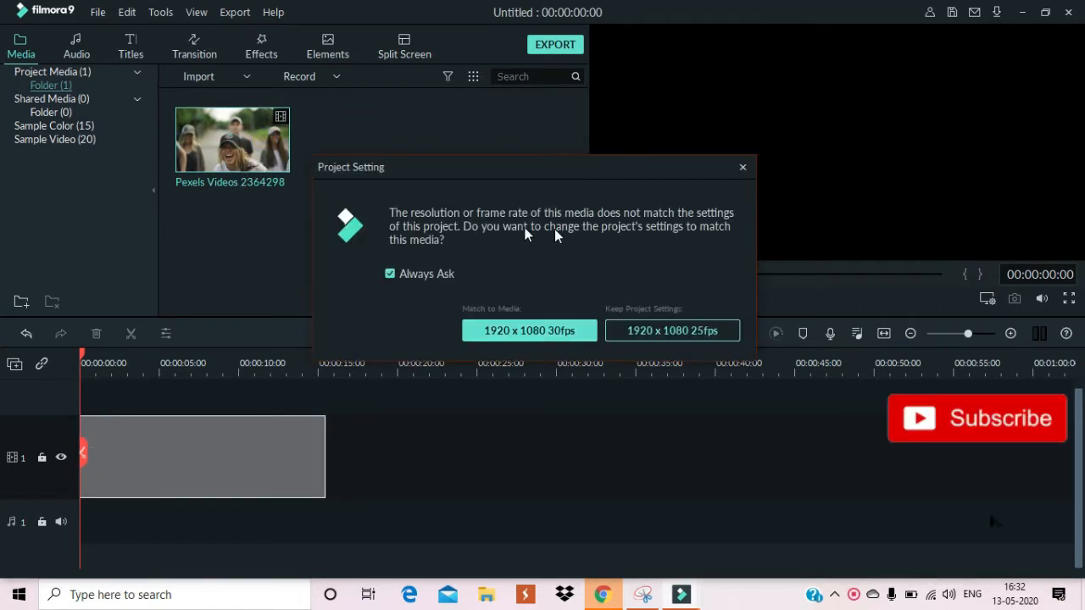
pyautogui.moveTo(542, 337)
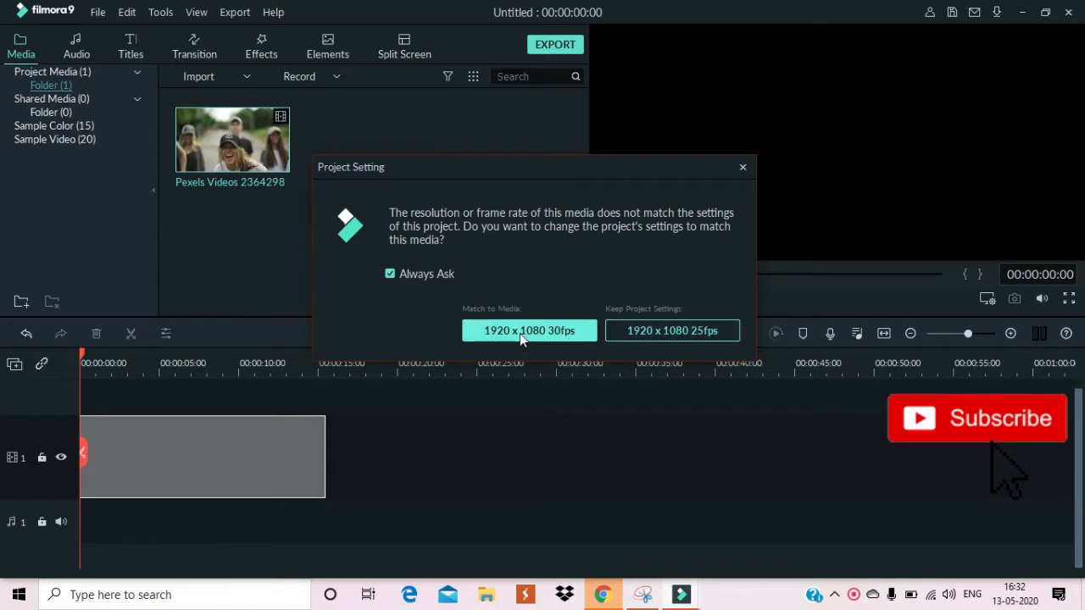
pyautogui.click(529, 331)
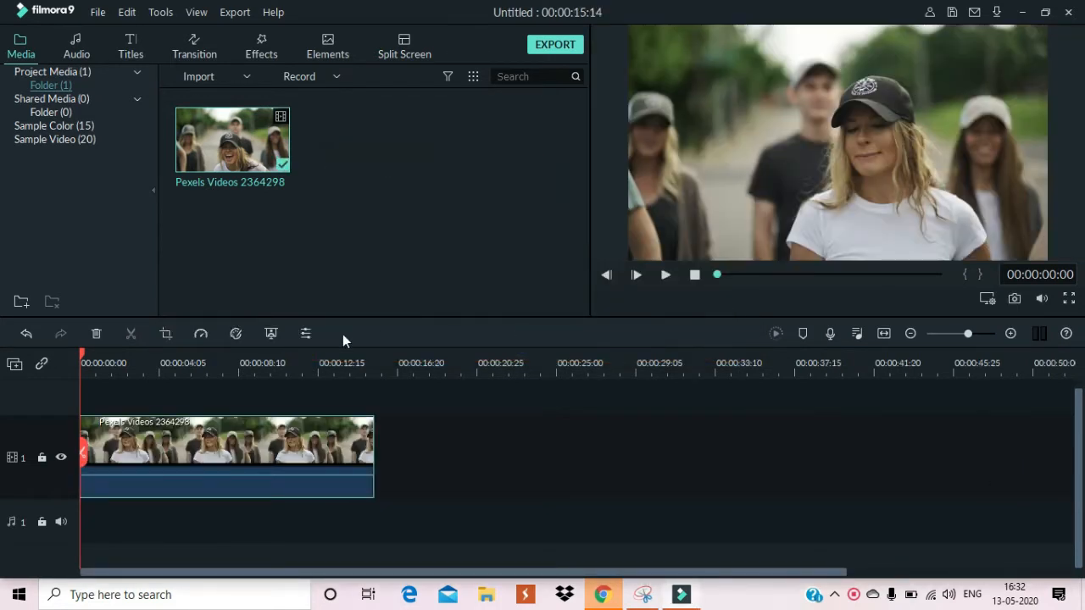
pyautogui.moveTo(774, 333)
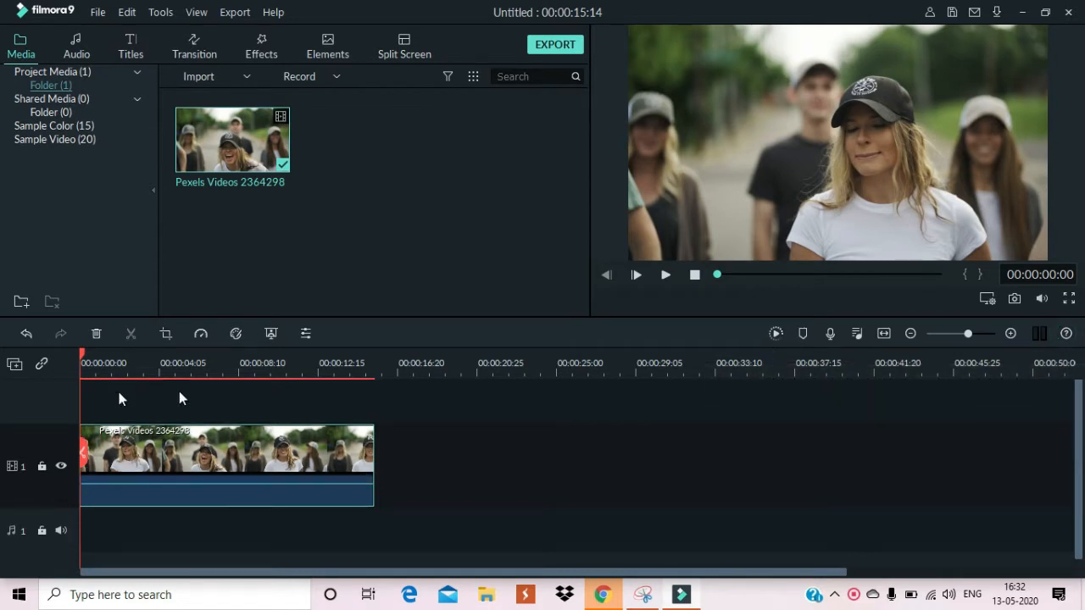
pyautogui.moveTo(217, 407)
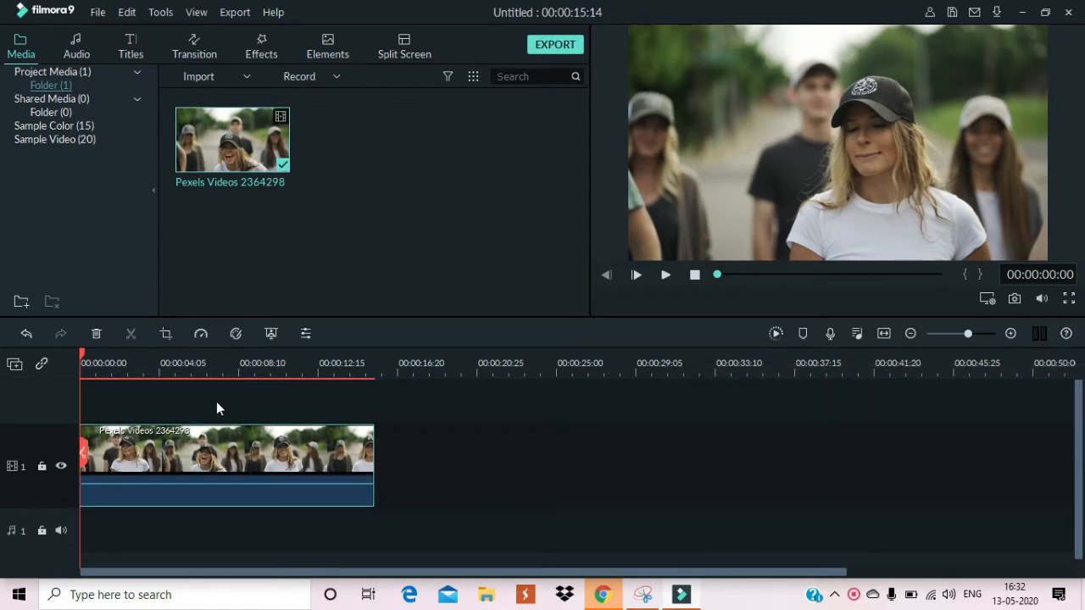
pyautogui.click(210, 461)
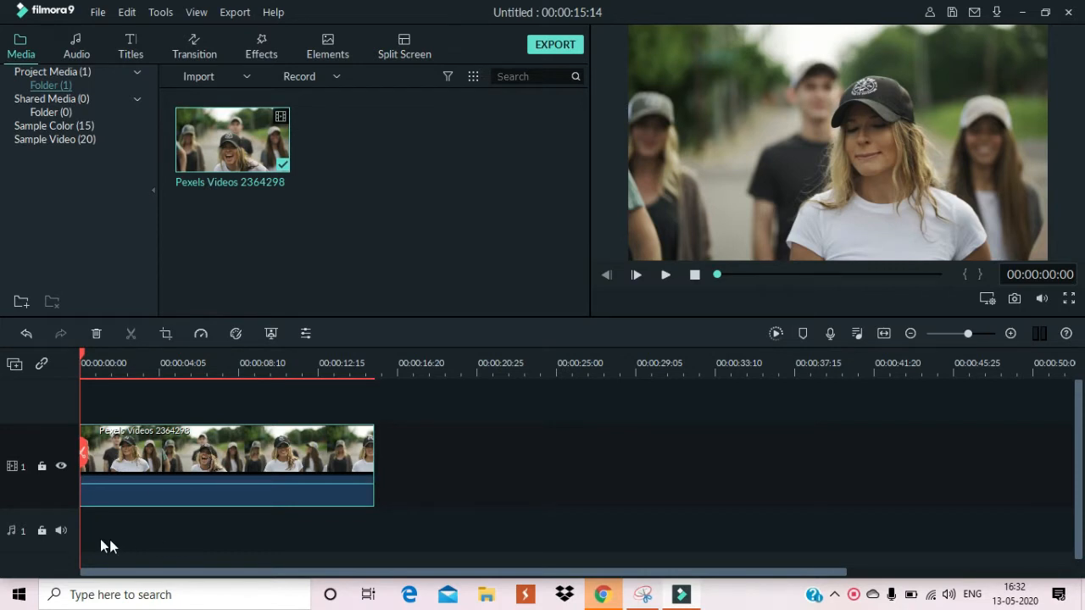
pyautogui.moveTo(424, 447)
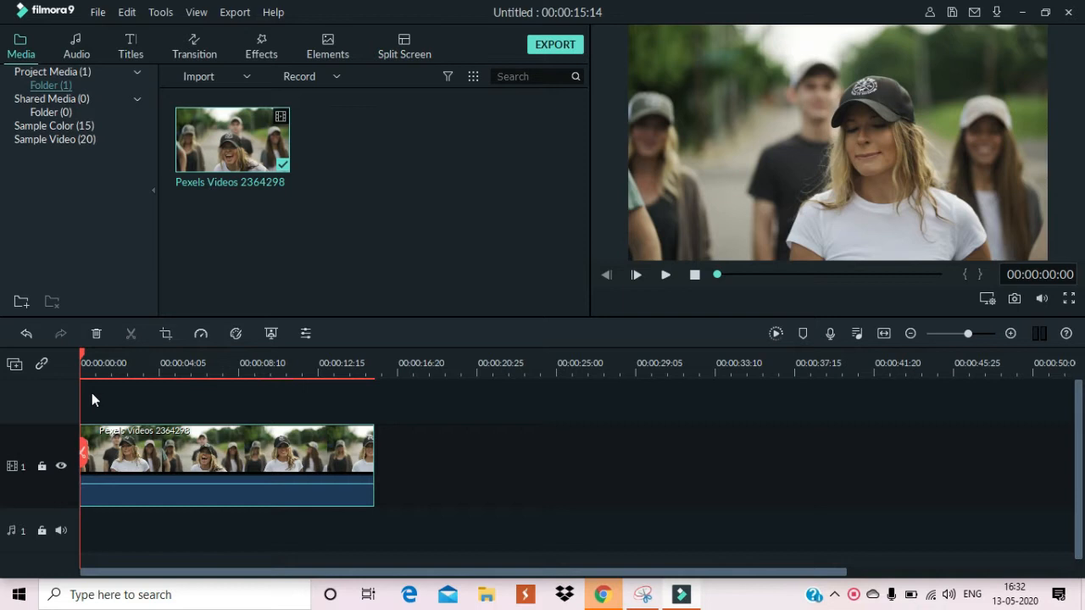
pyautogui.moveTo(800, 163)
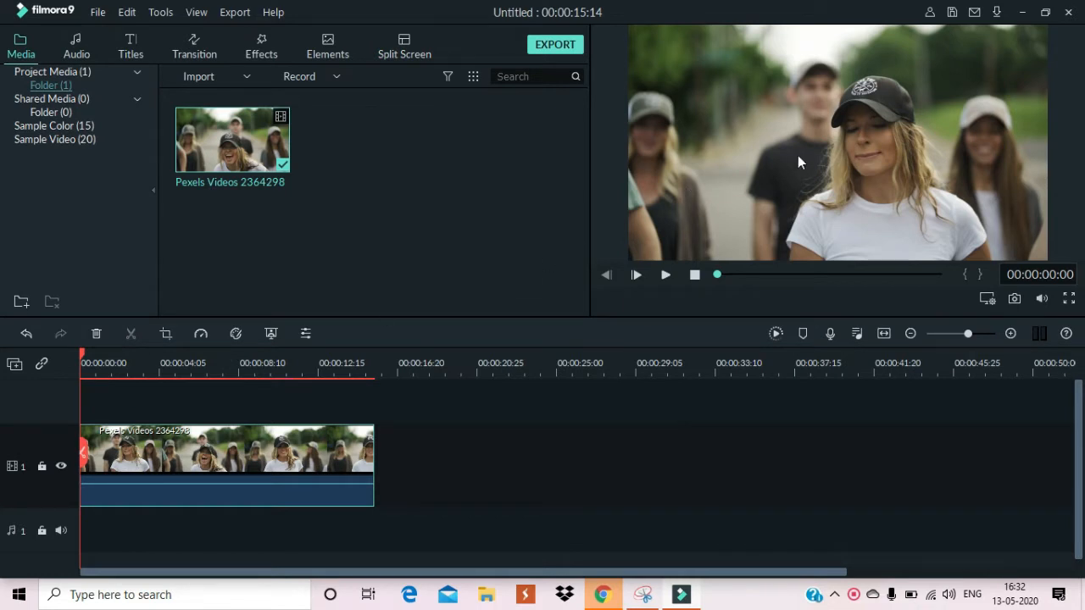
pyautogui.moveTo(716, 213)
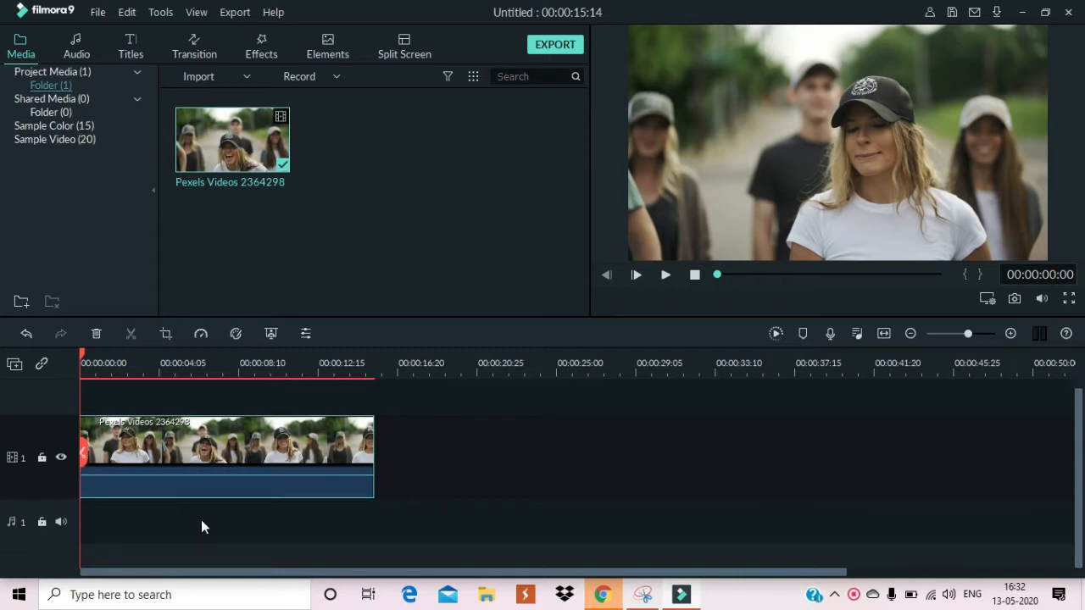
pyautogui.moveTo(275, 512)
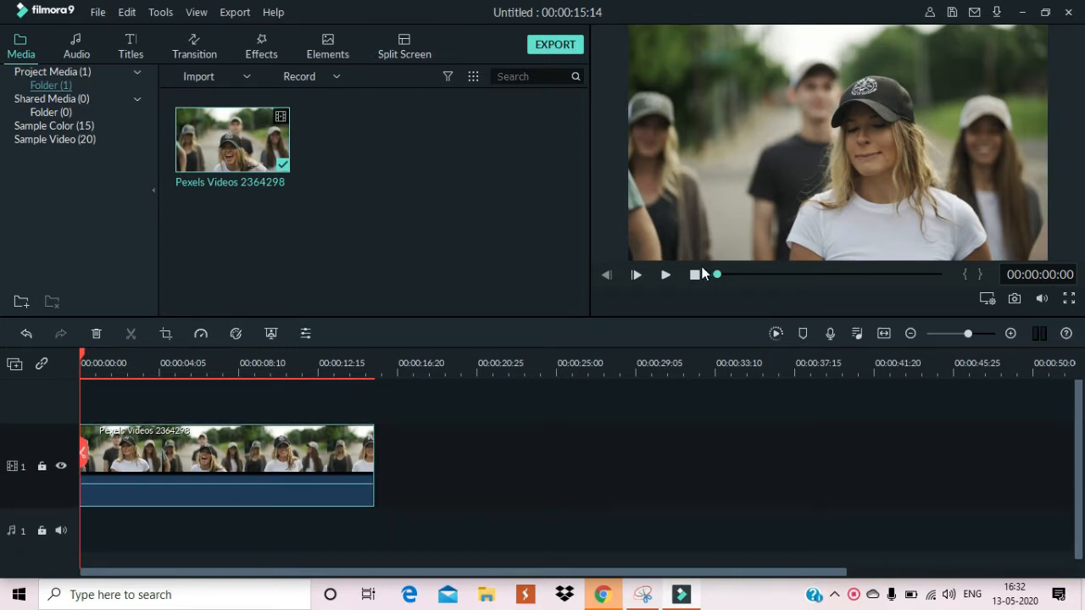
pyautogui.click(664, 275)
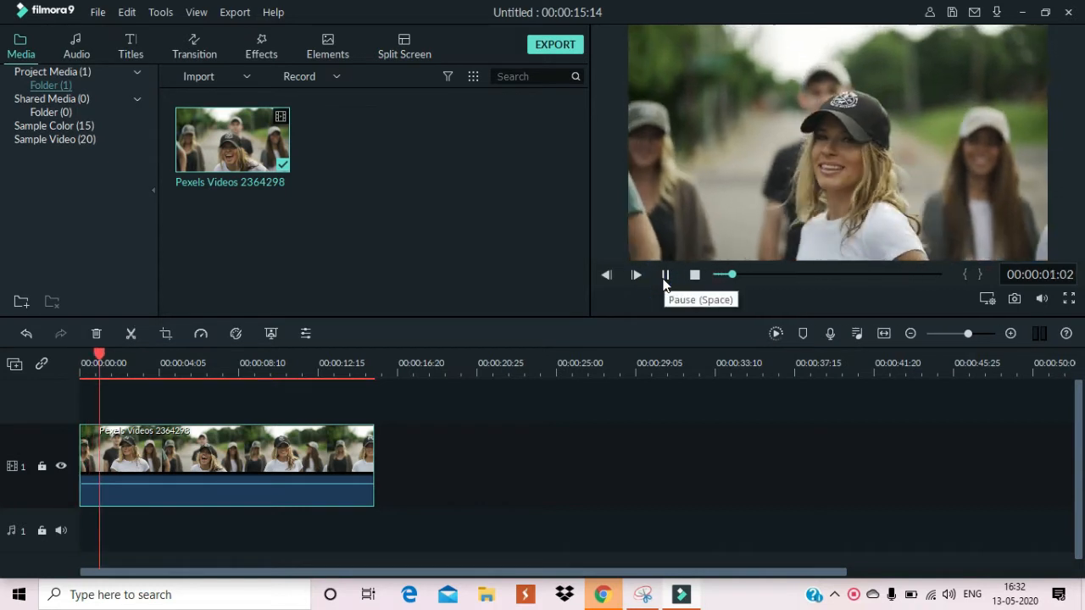
pyautogui.click(664, 274)
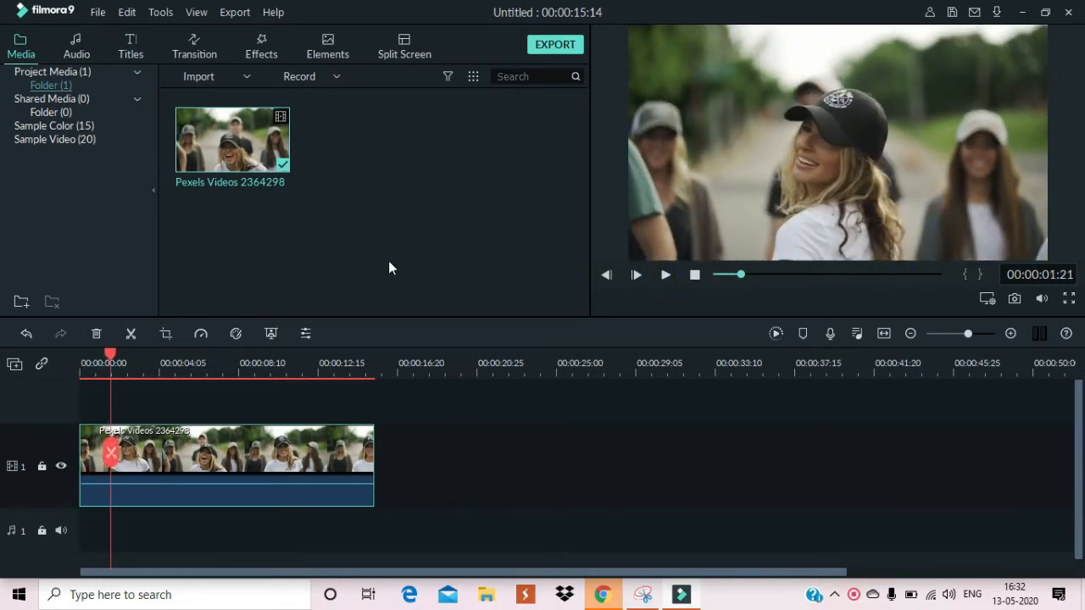
# Add the Lower Third 12 title on track 2 above the clip at the timeline start
pyautogui.click(131, 44)
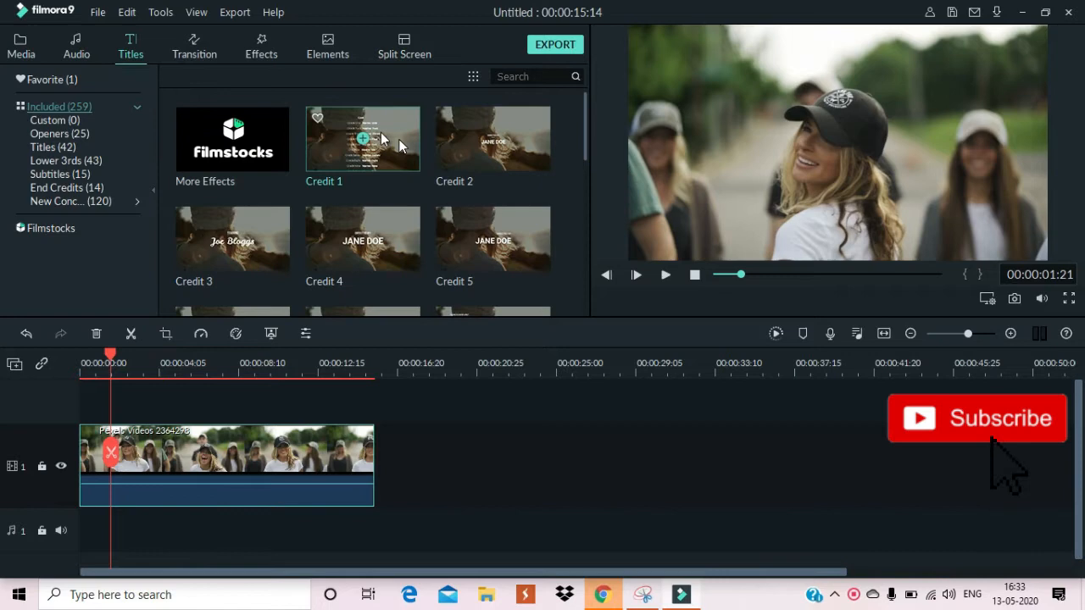
pyautogui.moveTo(491, 238)
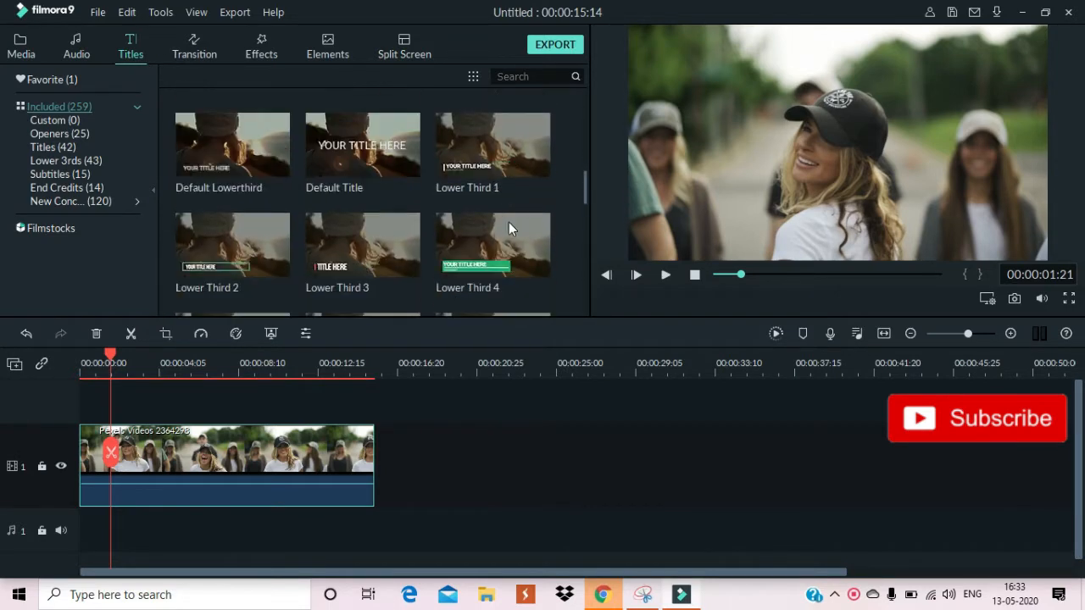
pyautogui.scroll(-3)
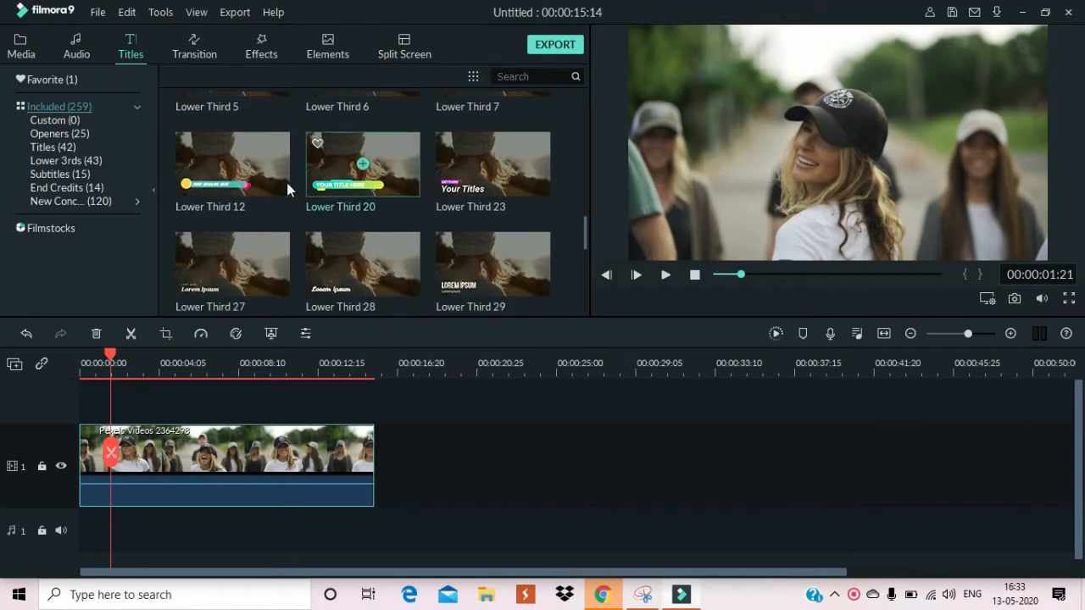
pyautogui.moveTo(232, 163); pyautogui.dragTo(159, 444)
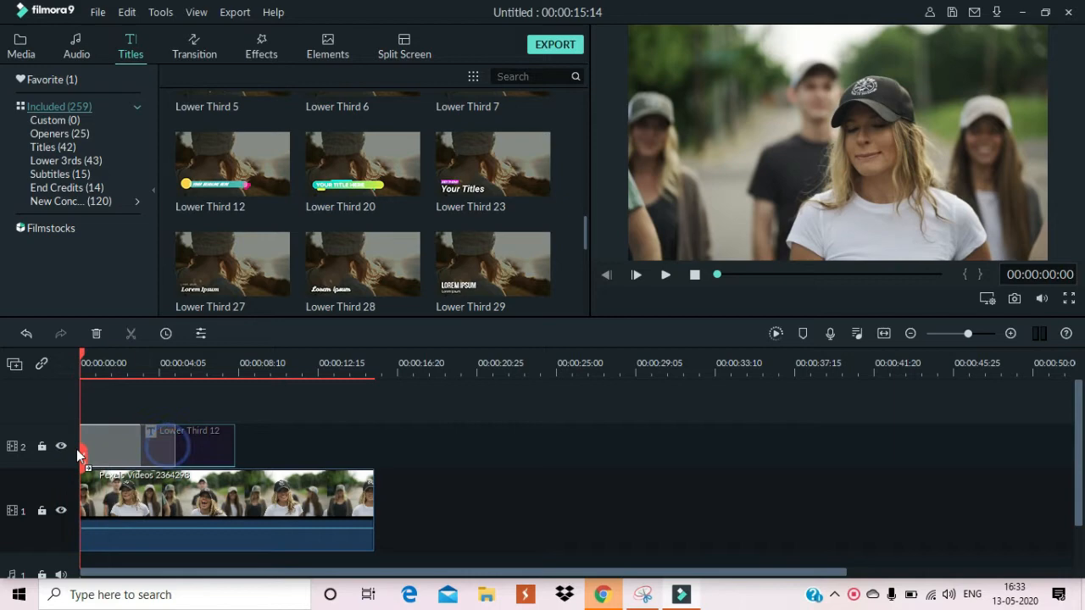
pyautogui.click(127, 445)
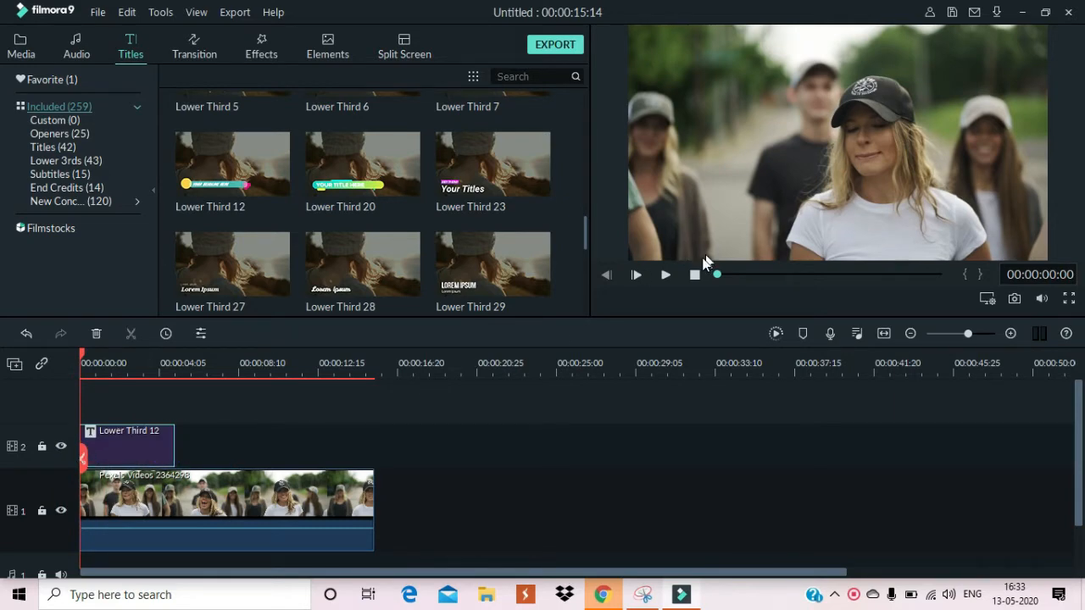
pyautogui.click(636, 274)
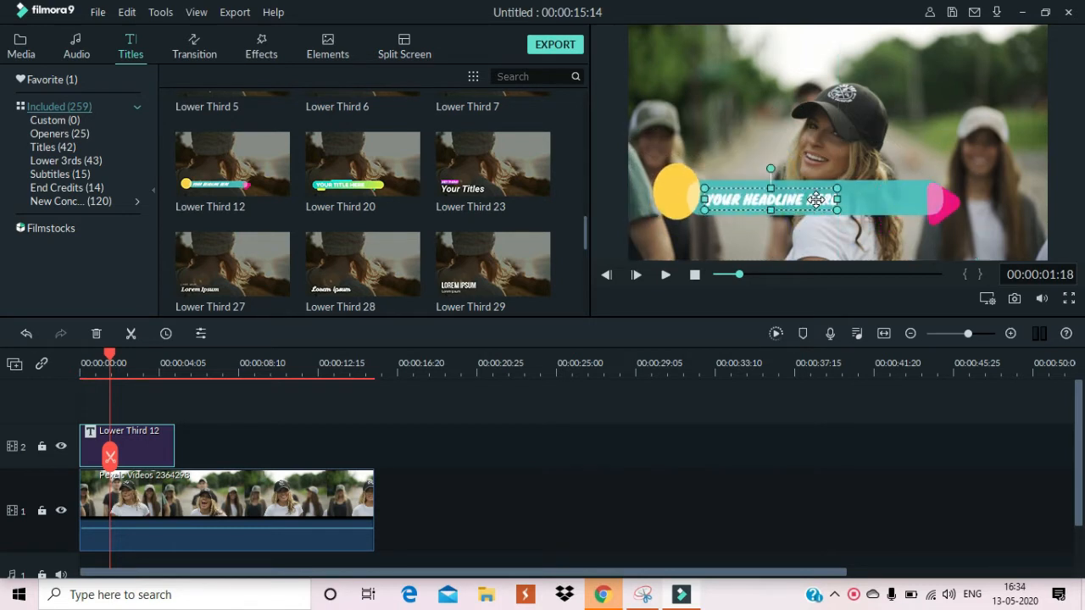
# Change the title to 'welcome To Unbox Techno Reviewer' with Text style 4 preset in pink outline
pyautogui.doubleClick(126, 444)
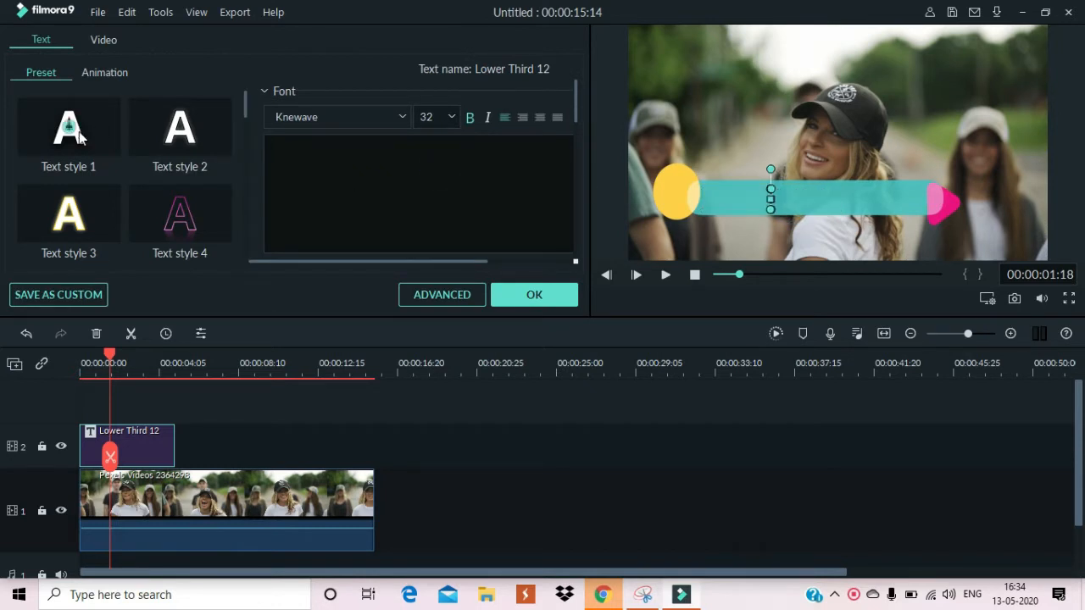
pyautogui.write('welcome To Unbox Techno Reviewer')
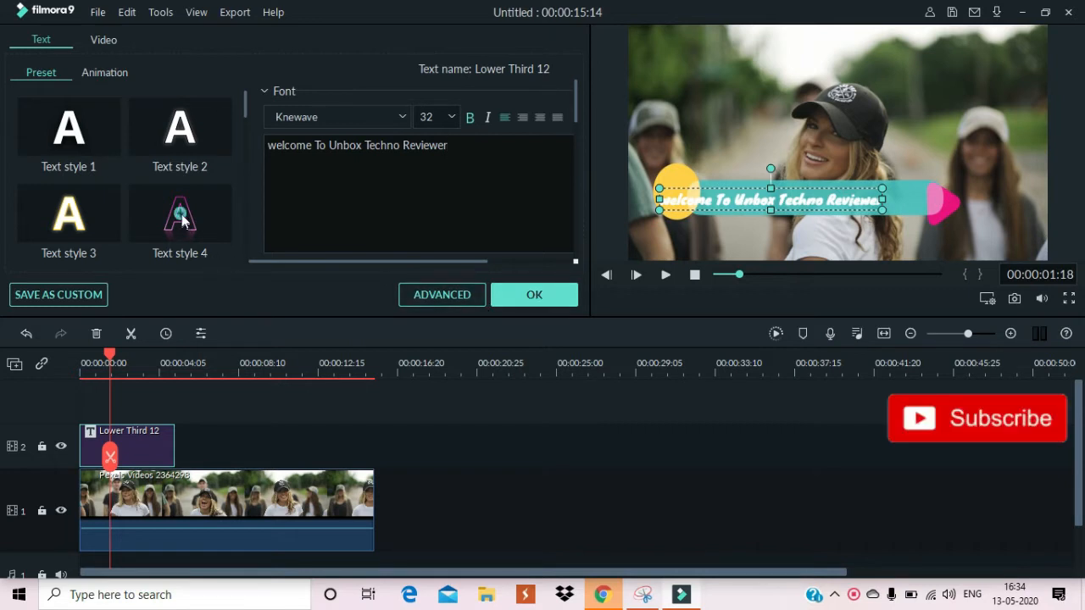
pyautogui.click(180, 214)
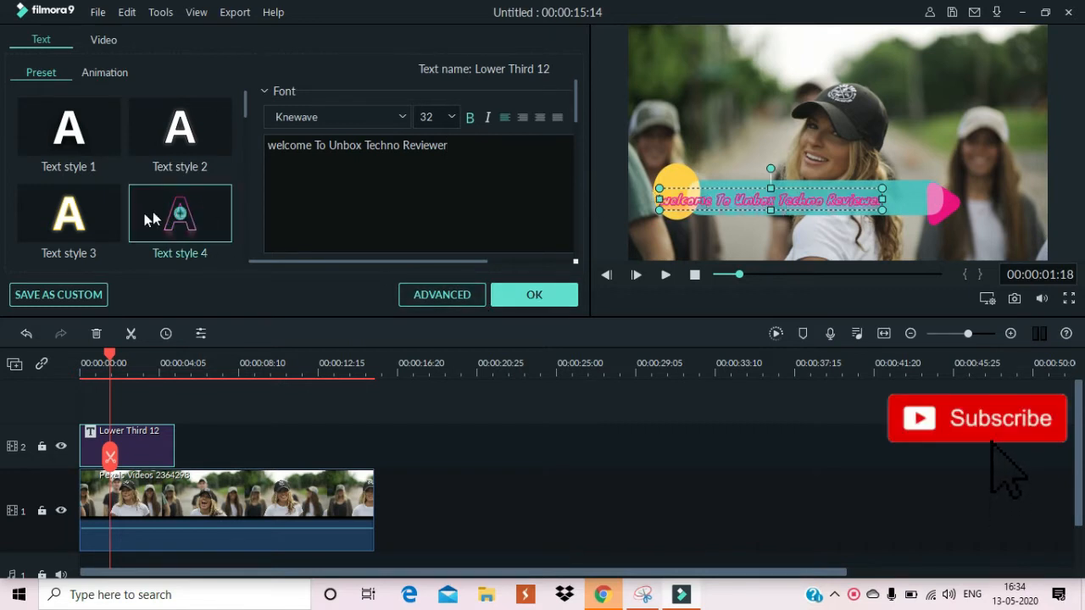
pyautogui.scroll(-3)
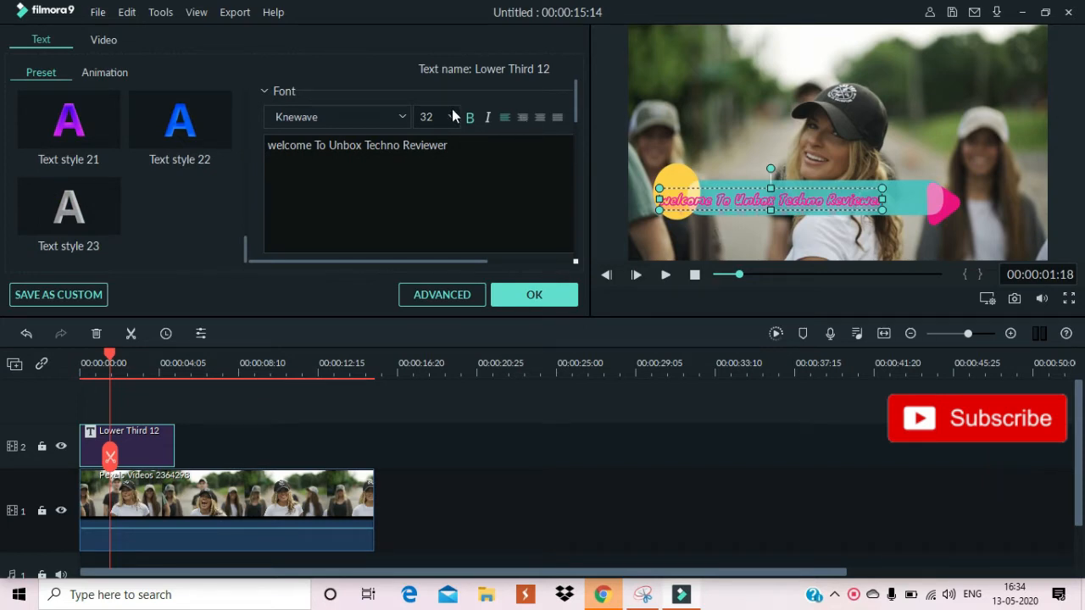
pyautogui.click(534, 295)
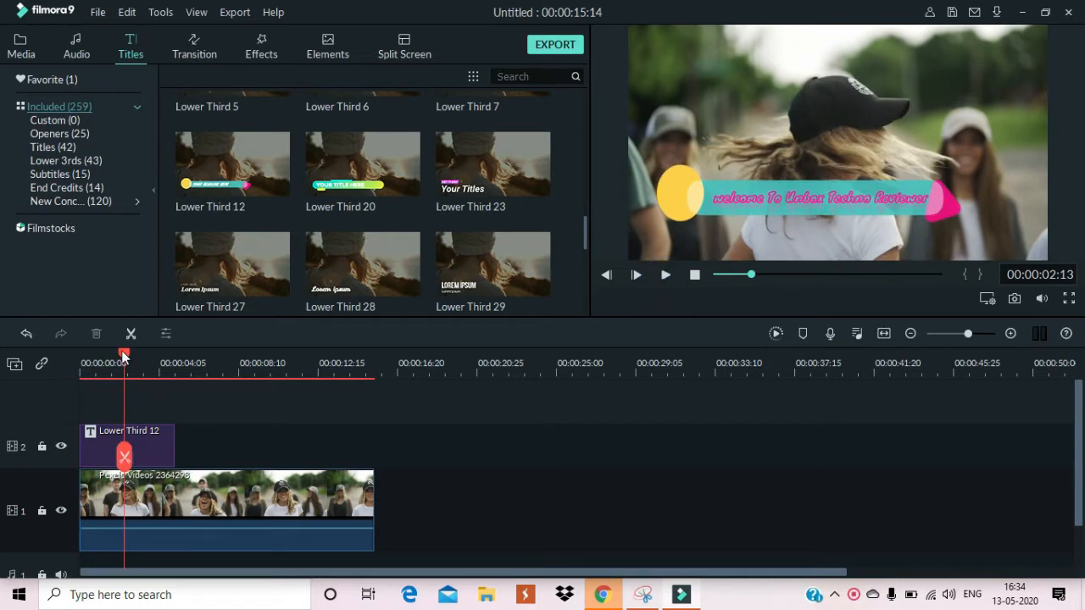
pyautogui.click(665, 274)
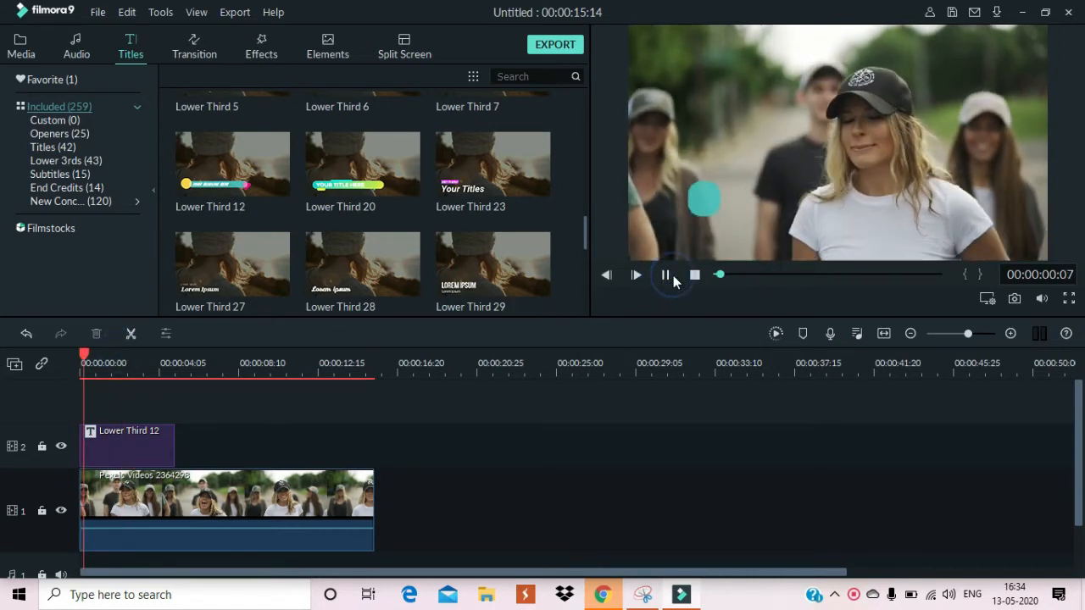
pyautogui.click(635, 274)
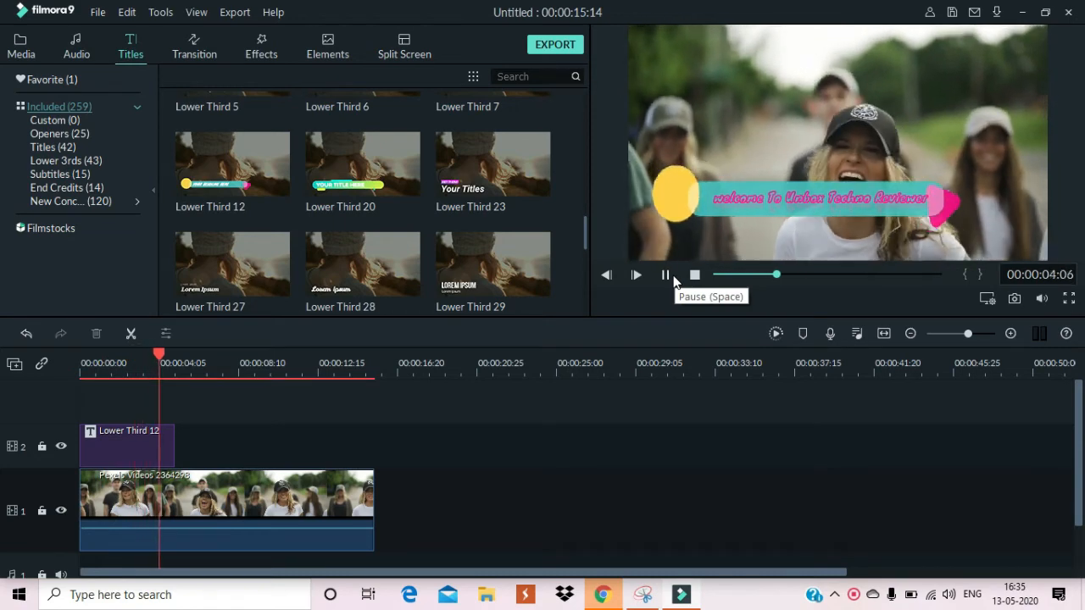
pyautogui.click(664, 274)
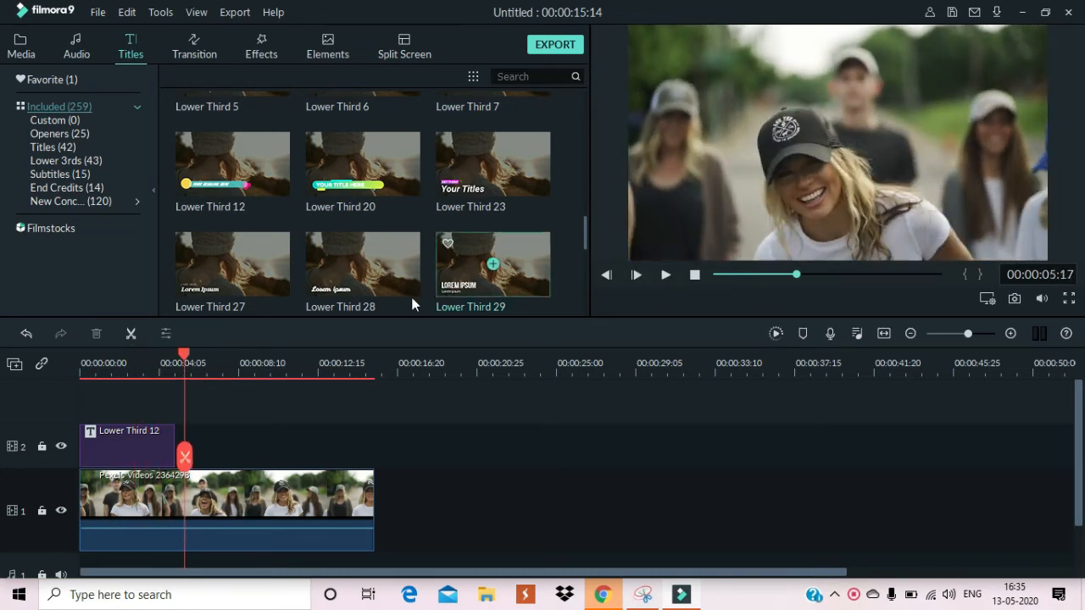
pyautogui.moveTo(363, 264)
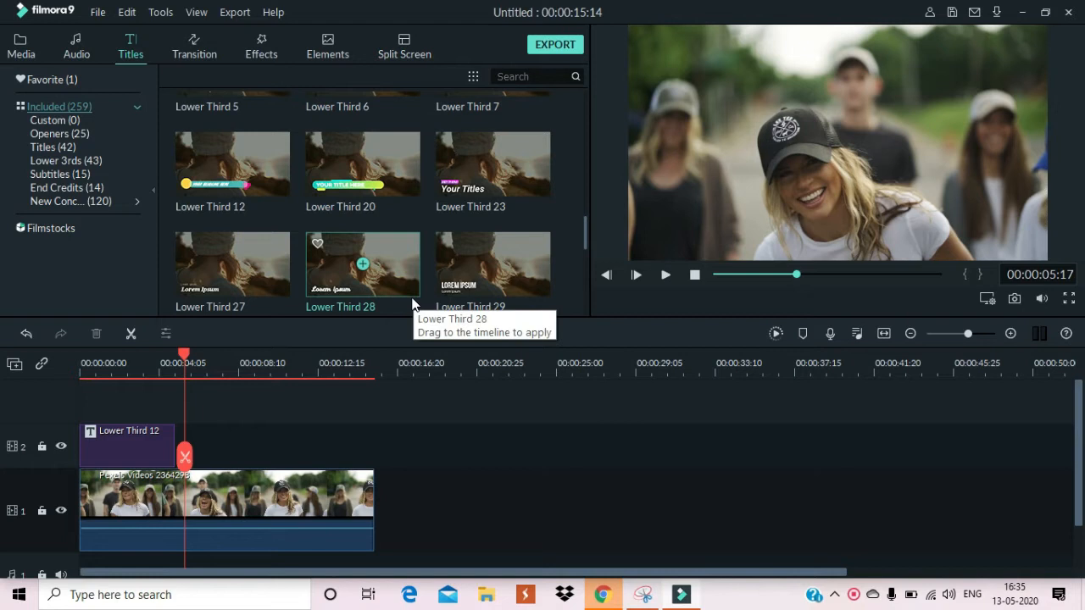
pyautogui.moveTo(465, 403)
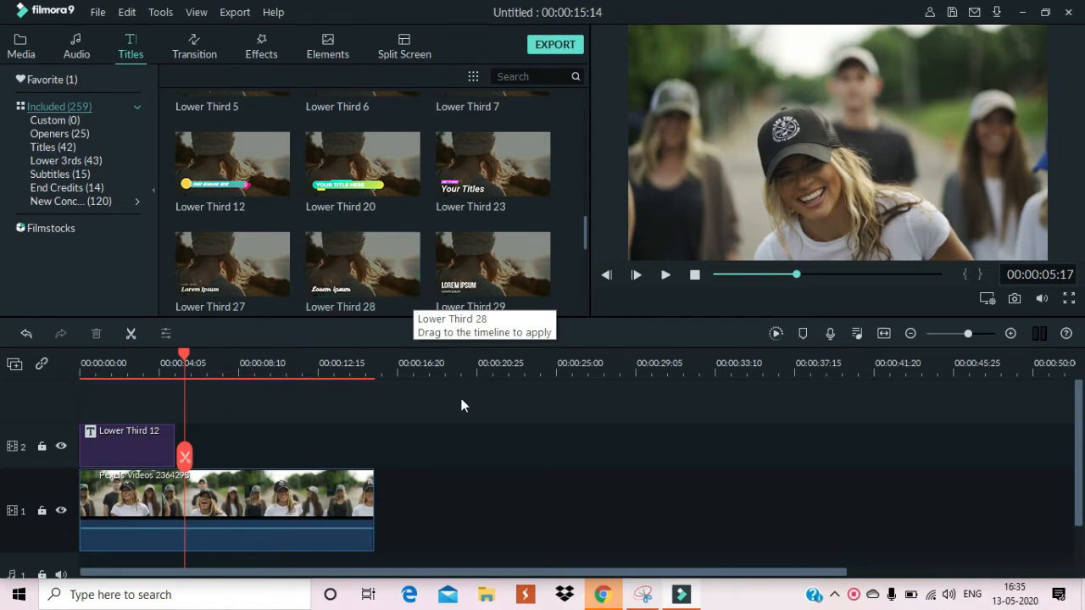
pyautogui.moveTo(478, 441)
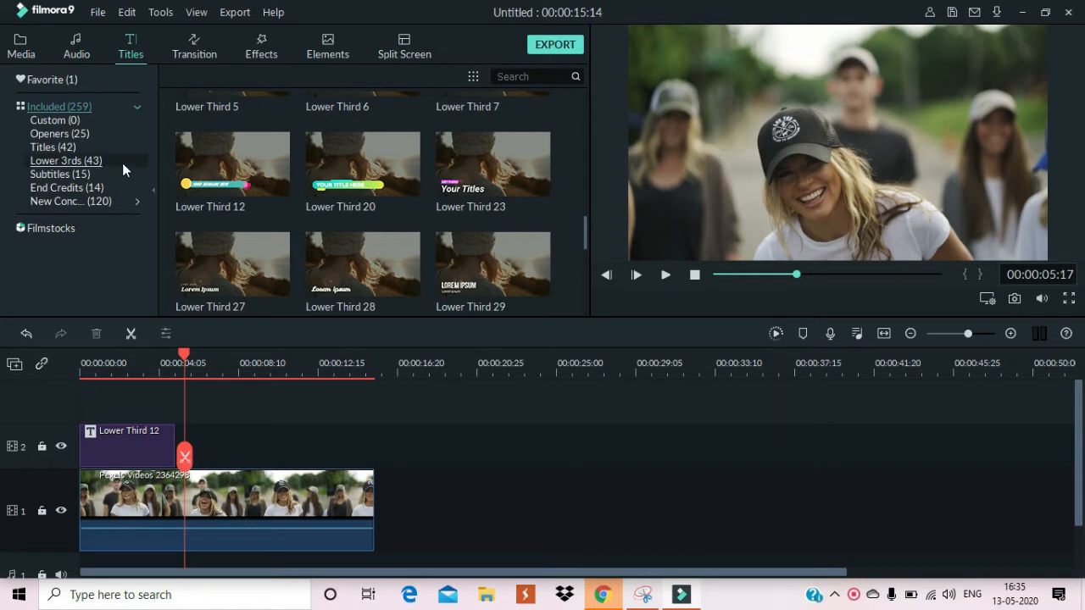
pyautogui.click(20, 44)
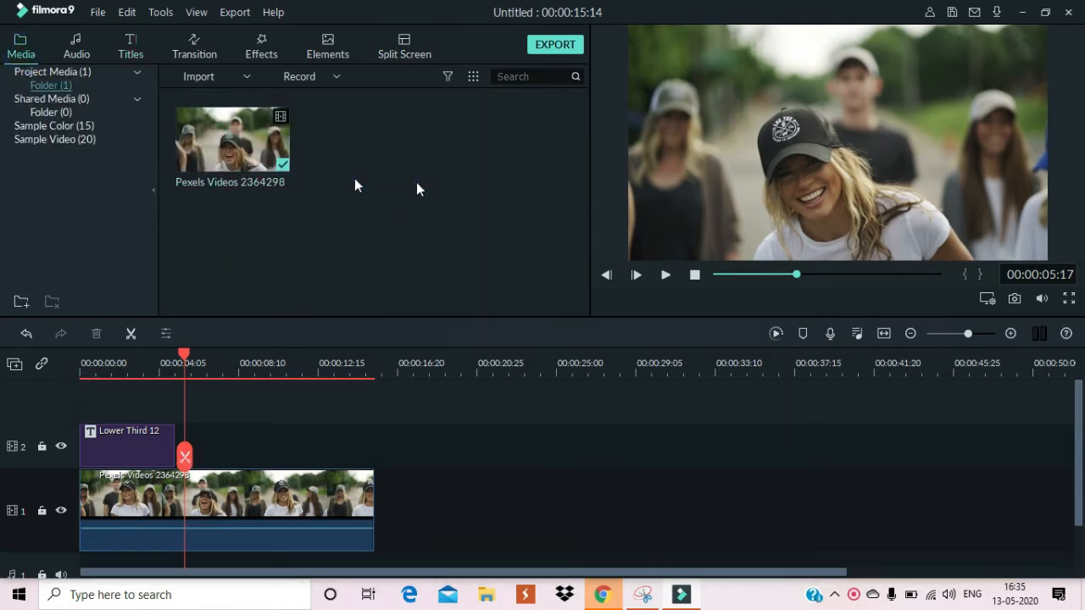
# Try a picture-in-picture overlay copy of the clip, enlarged in the top-right corner
pyautogui.click(198, 77)
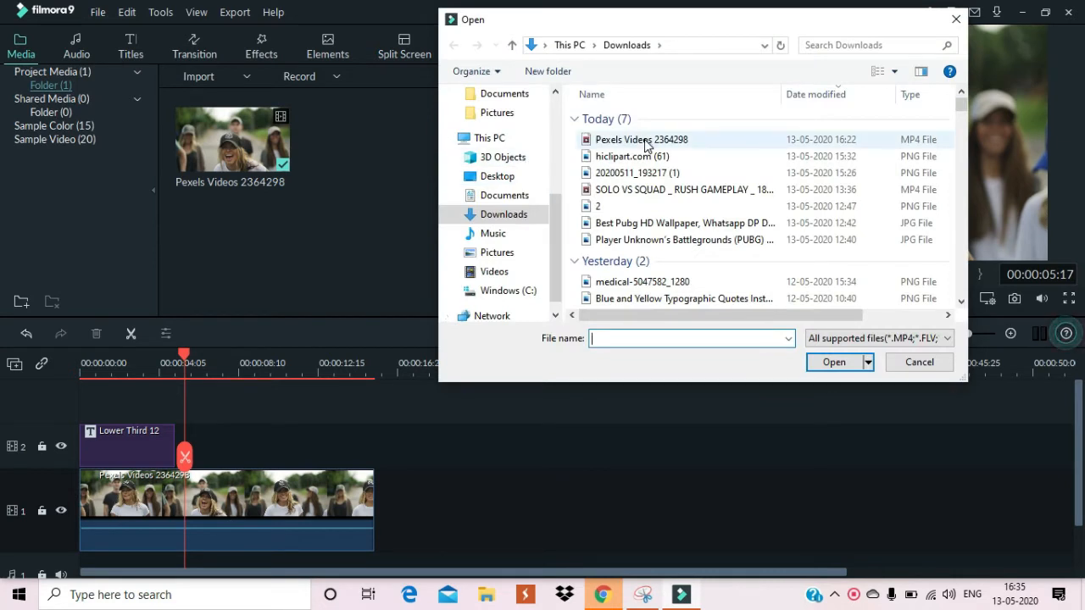
pyautogui.moveTo(631, 190)
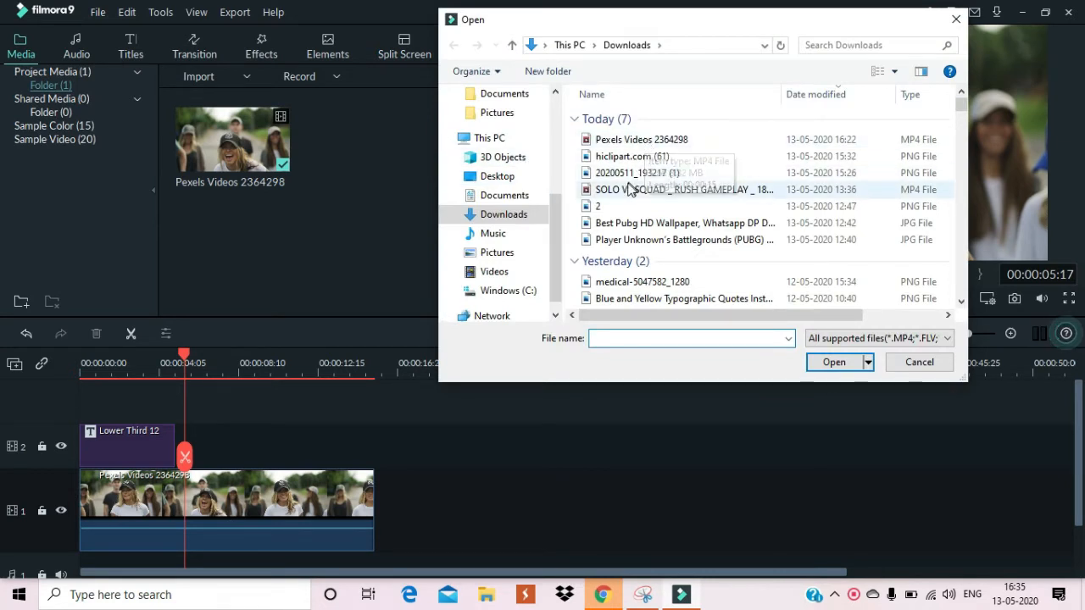
pyautogui.click(641, 139)
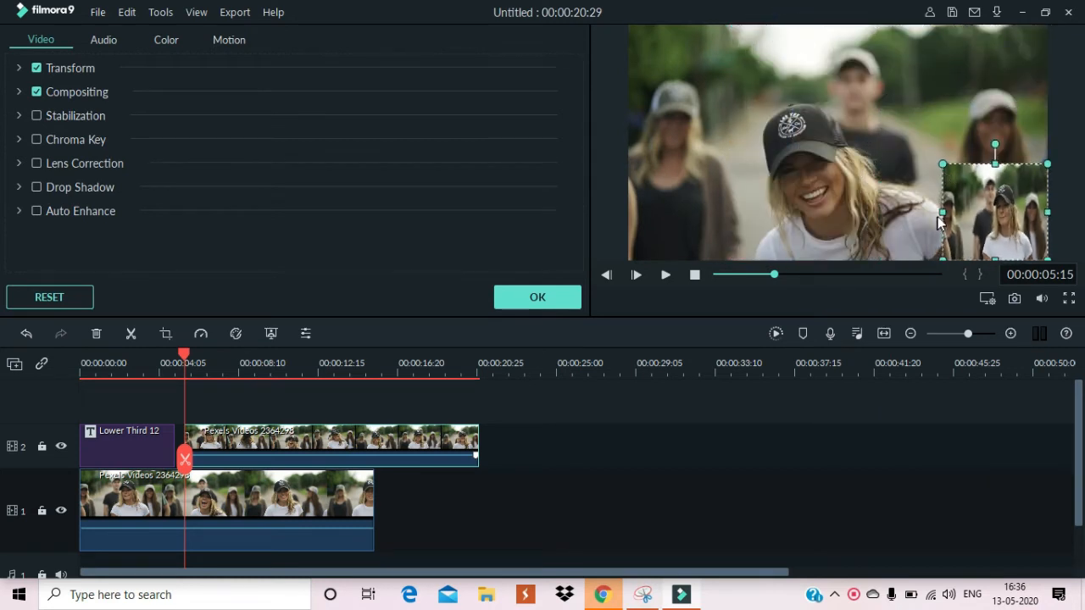
pyautogui.moveTo(993, 212); pyautogui.dragTo(967, 116)
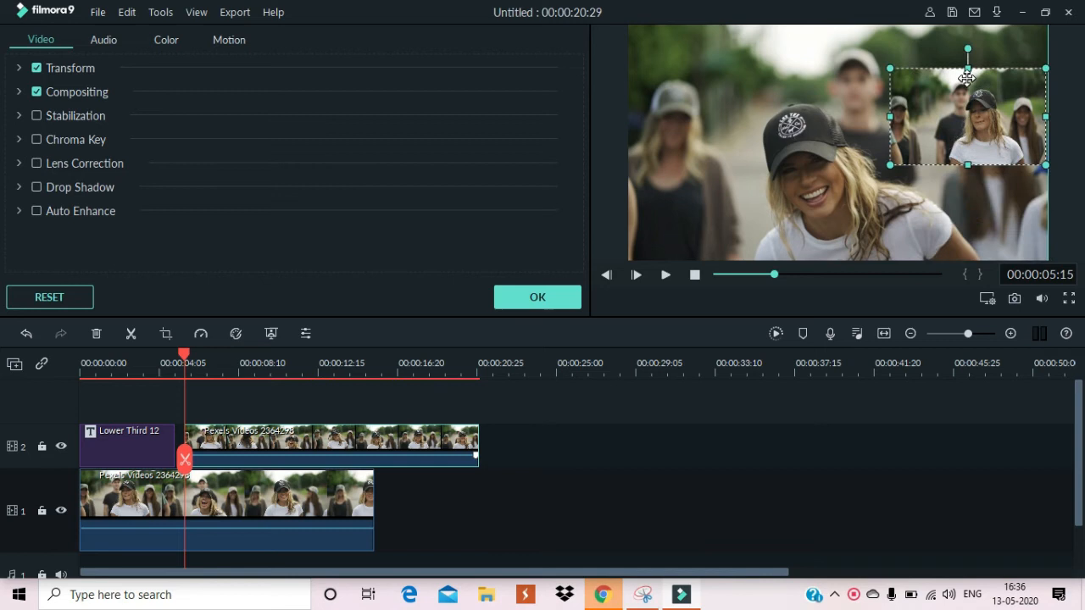
pyautogui.moveTo(967, 116); pyautogui.dragTo(967, 75)
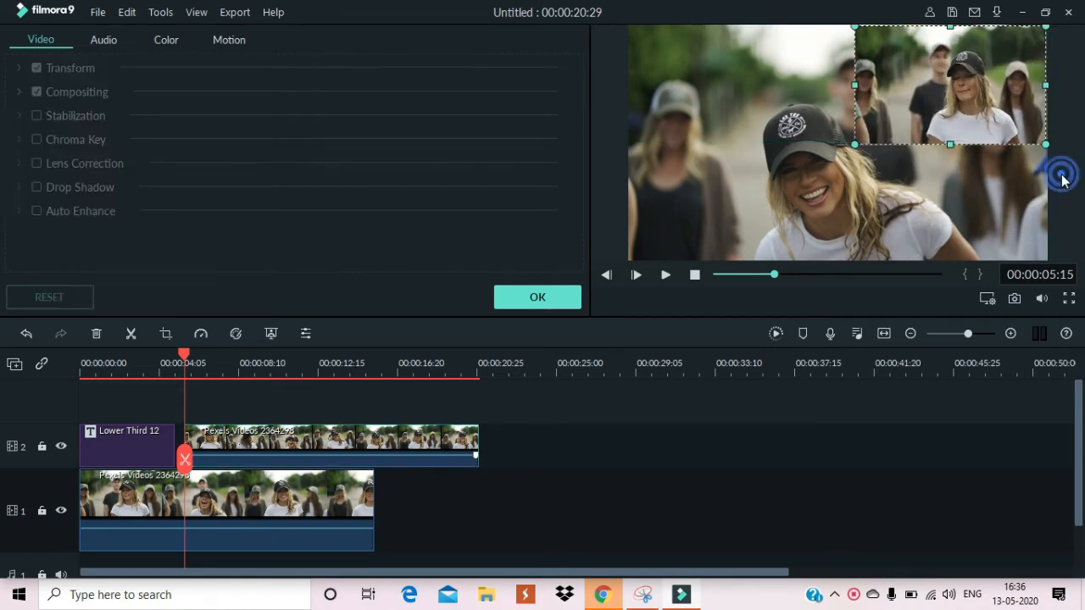
pyautogui.click(538, 297)
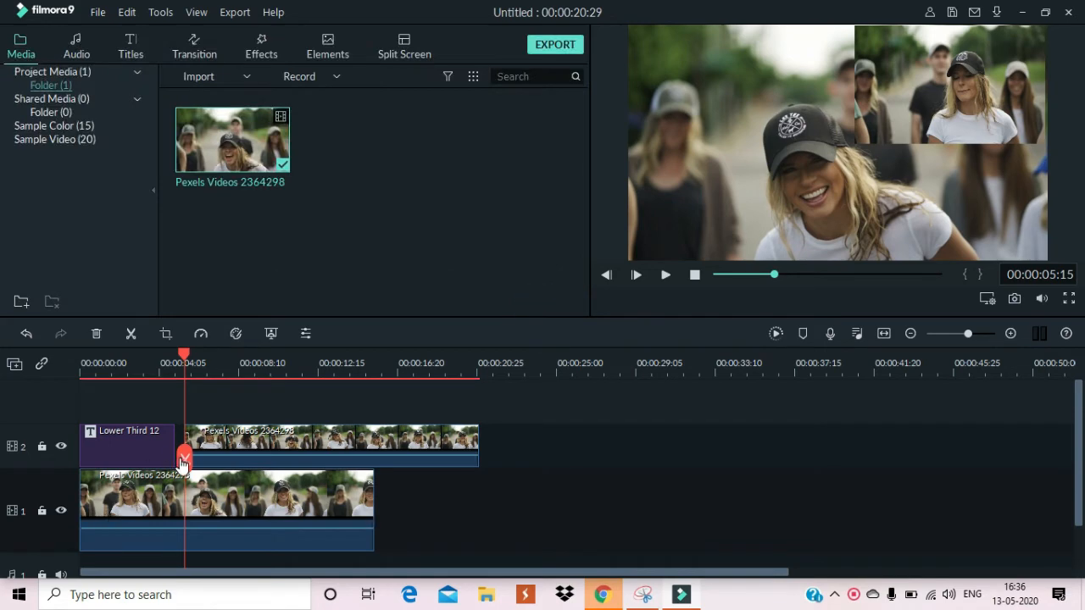
# Remove the overlay clip, leaving only the title and Pexels clip on the timeline
pyautogui.click(664, 274)
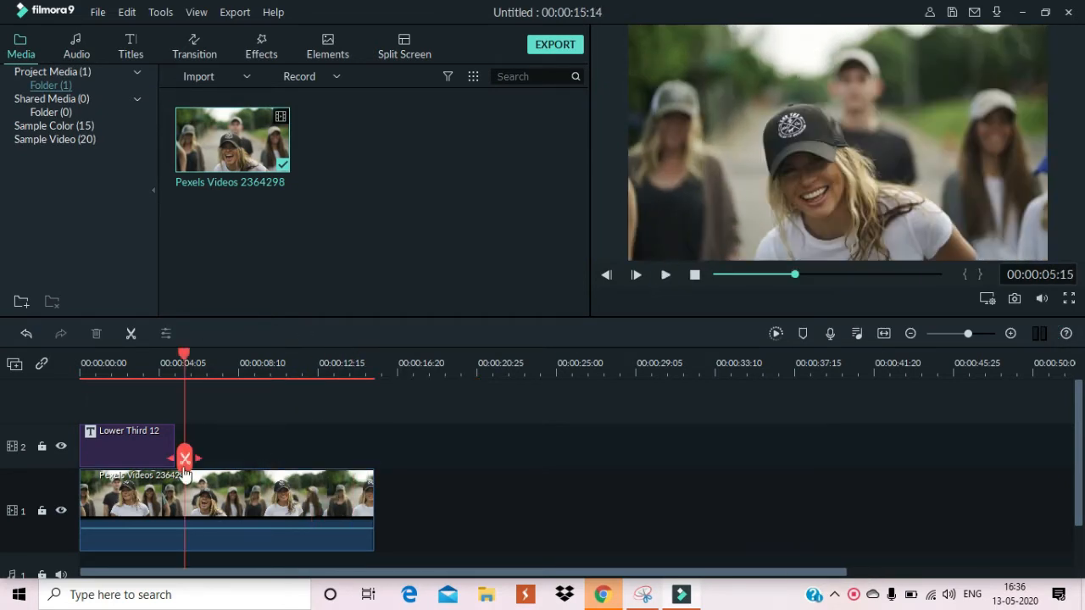
pyautogui.moveTo(185, 458); pyautogui.dragTo(173, 457)
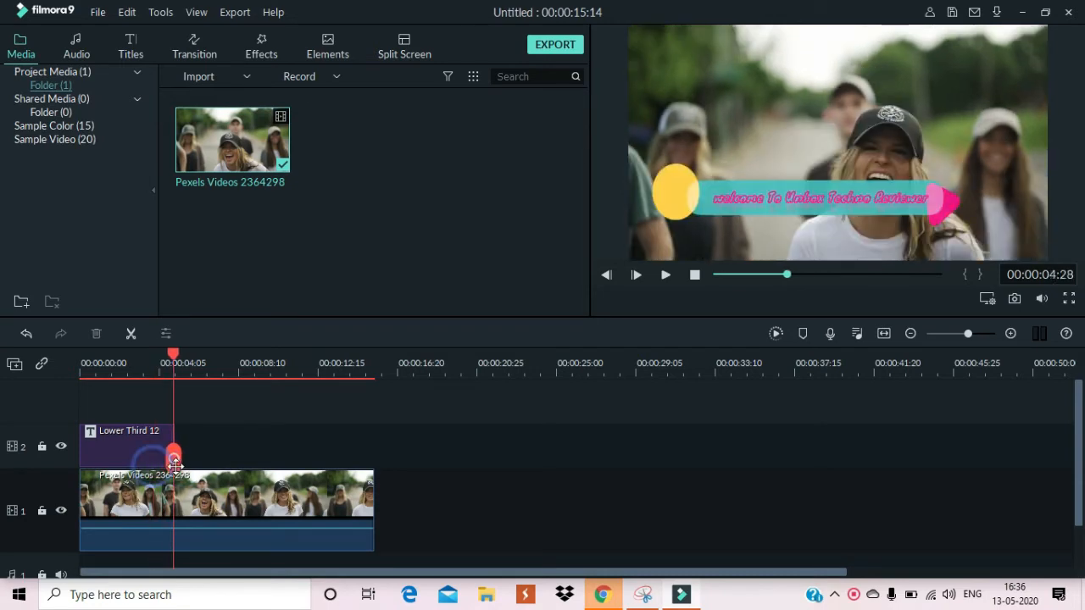
# Import the Allabout song from the Free Music folder into the media library
pyautogui.click(199, 77)
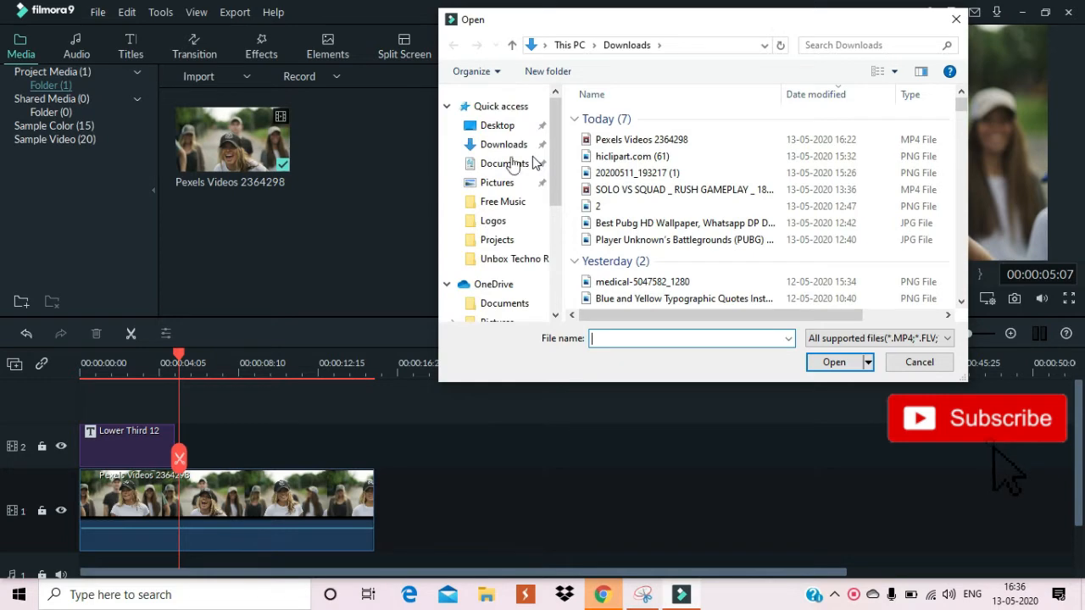
pyautogui.click(502, 200)
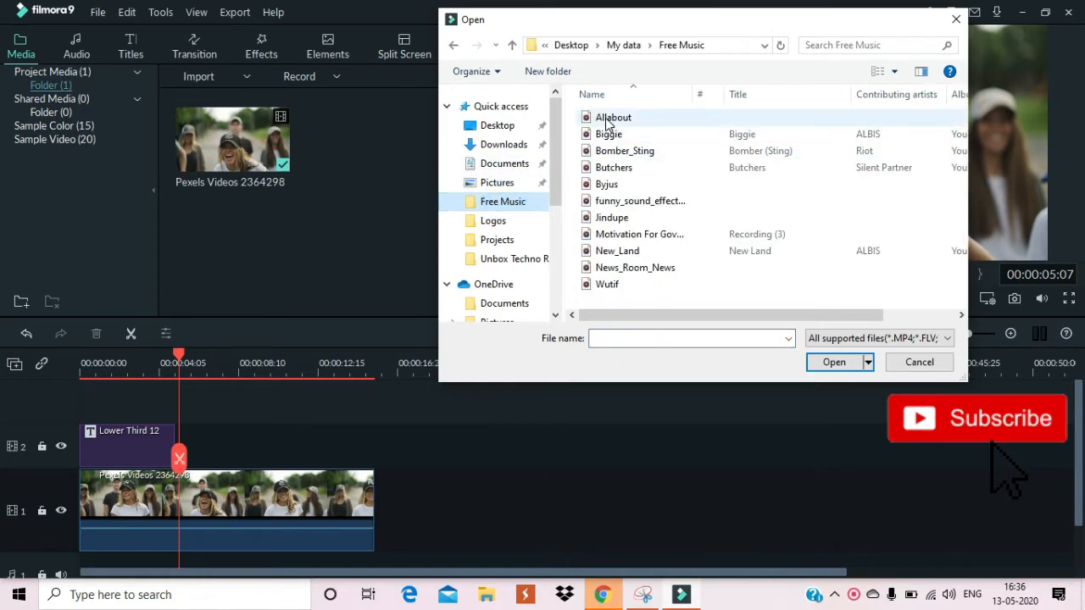
pyautogui.moveTo(614, 116)
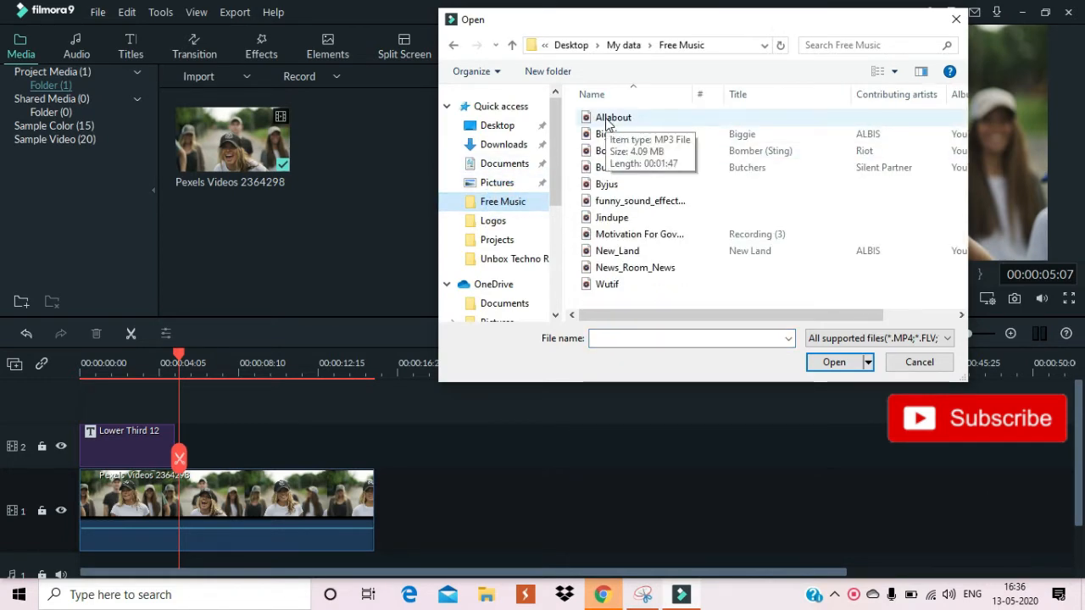
pyautogui.click(834, 363)
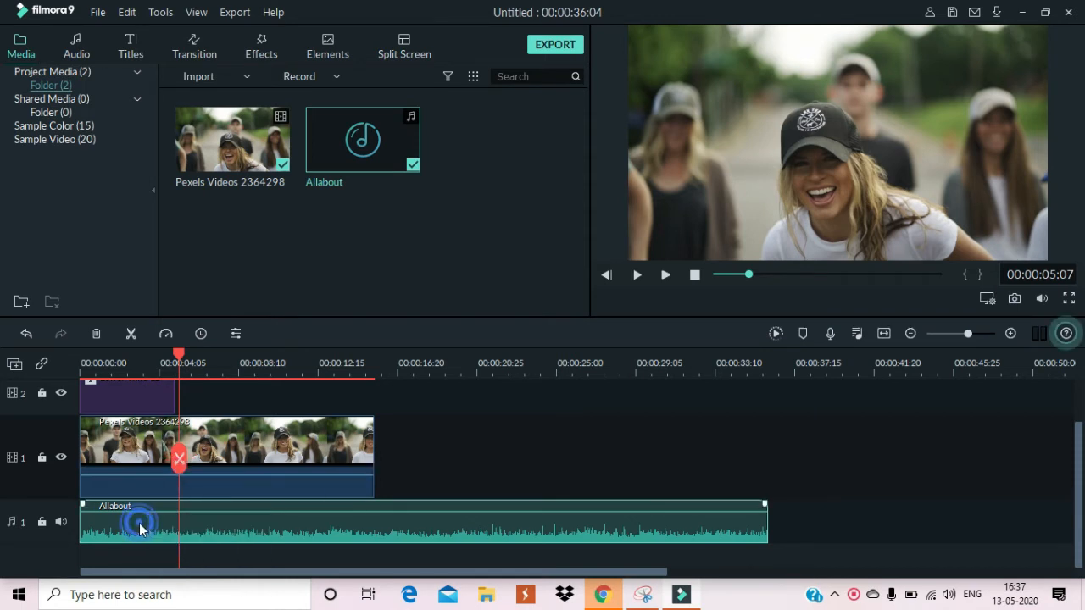
pyautogui.moveTo(180, 464)
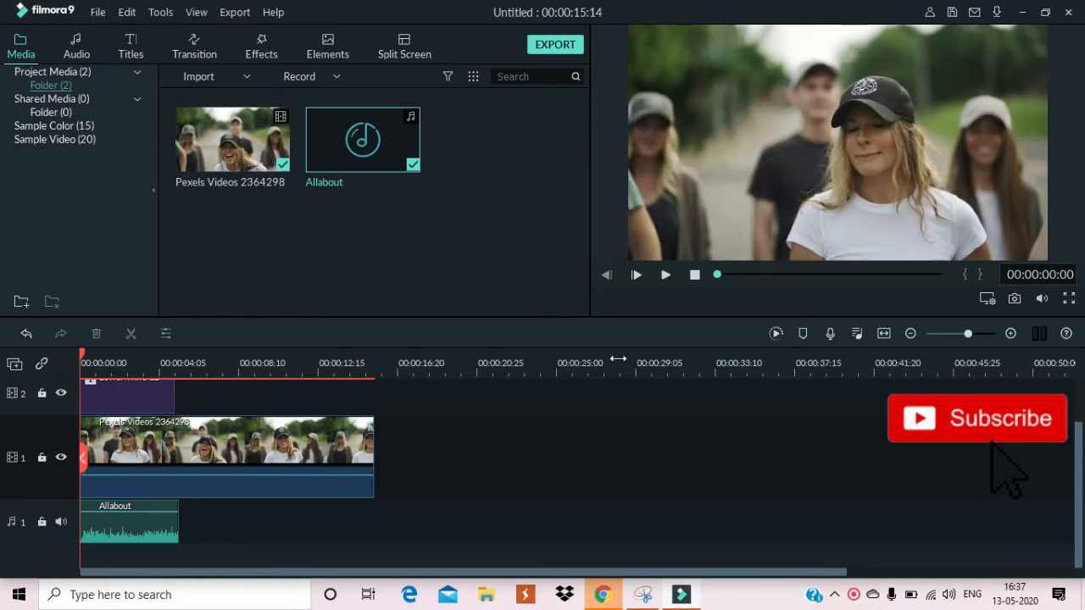
# Preview the project from the start, then show the filter effects library
pyautogui.click(638, 274)
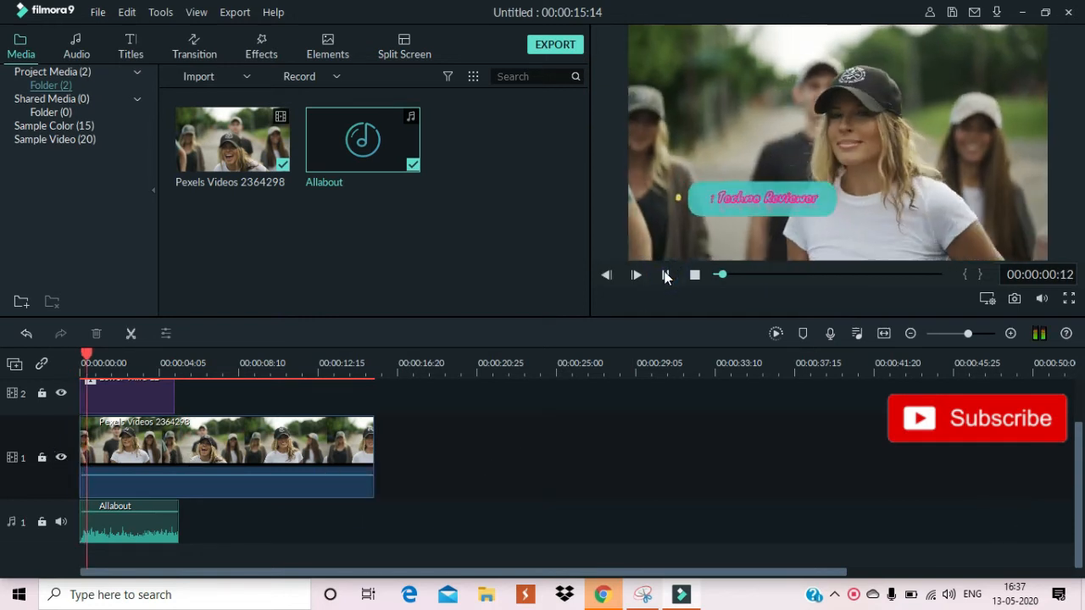
pyautogui.click(636, 275)
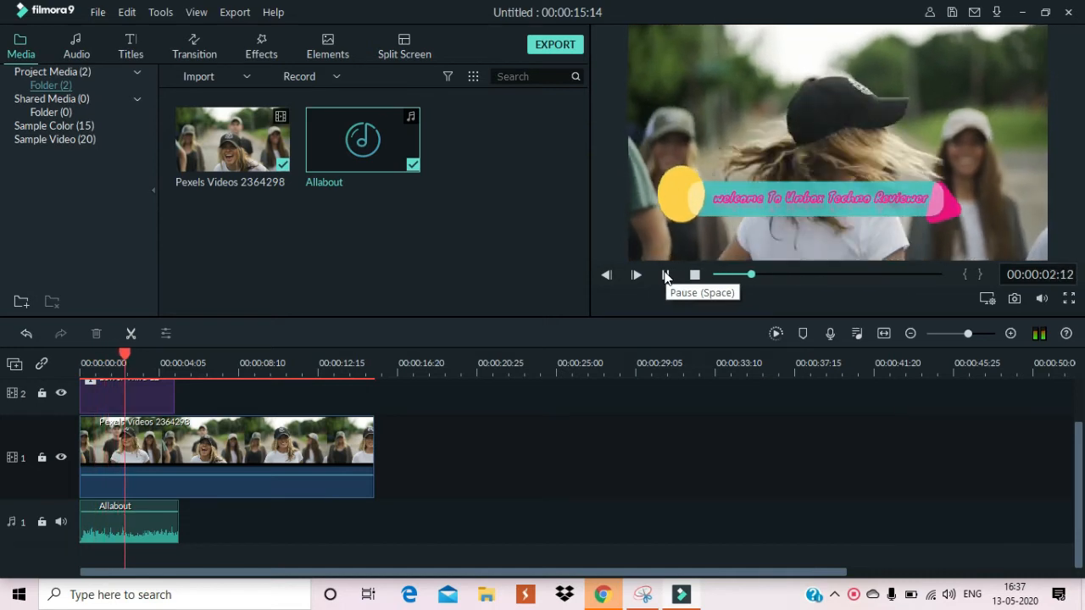
pyautogui.click(636, 275)
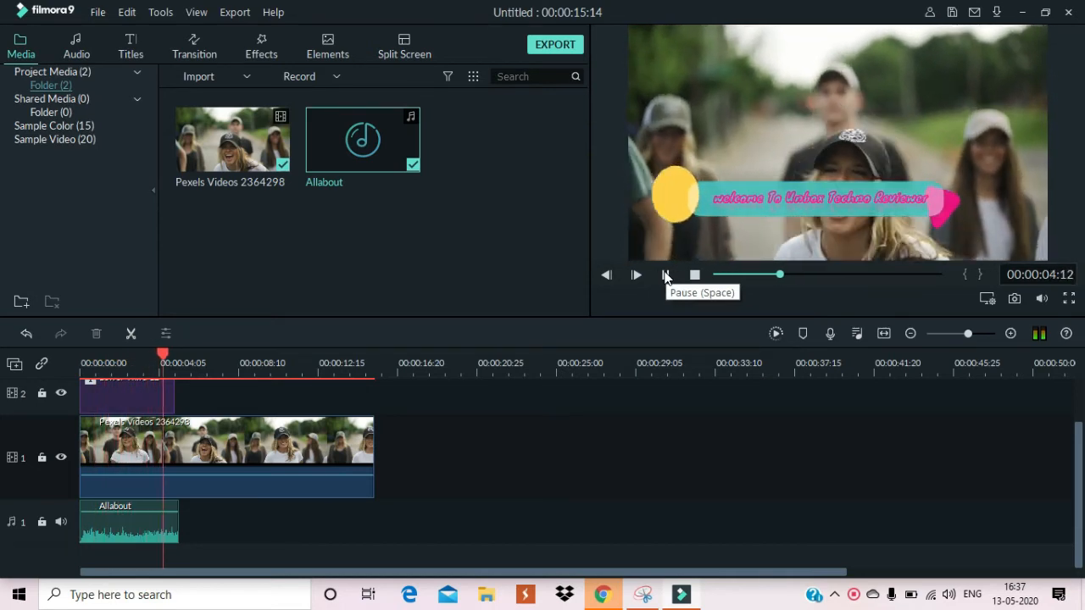
pyautogui.click(131, 44)
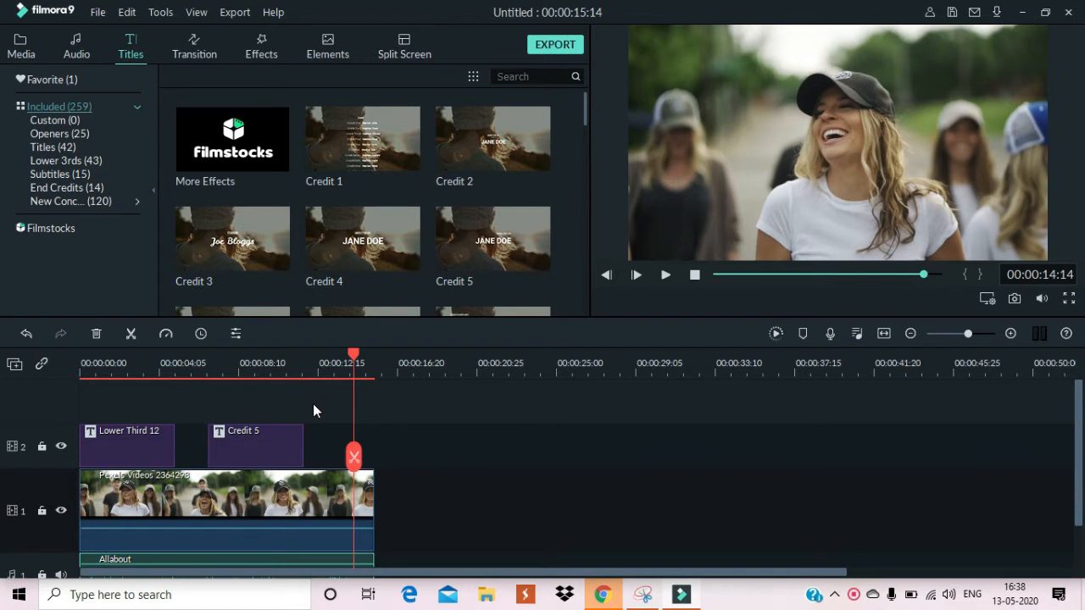
pyautogui.moveTo(258, 57)
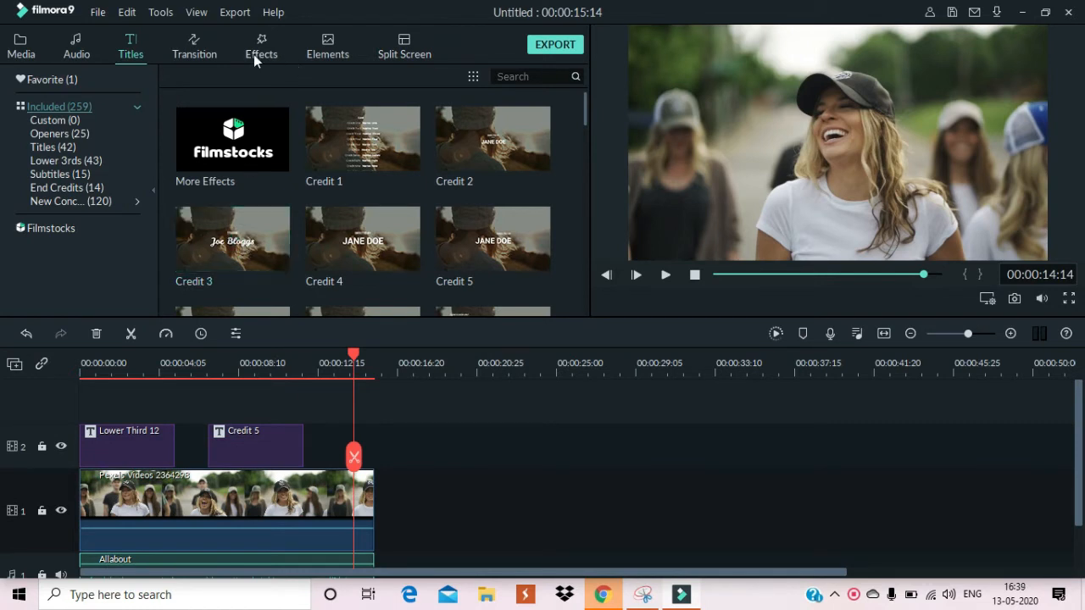
pyautogui.click(261, 46)
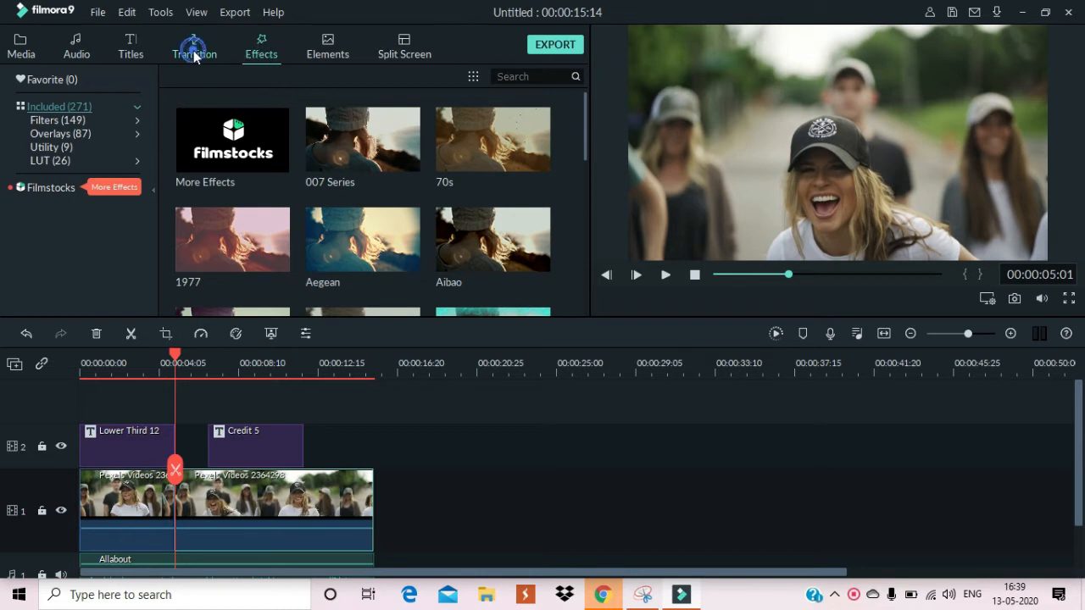
# Show the transition library and preview the video through the cut near four seconds
pyautogui.click(193, 44)
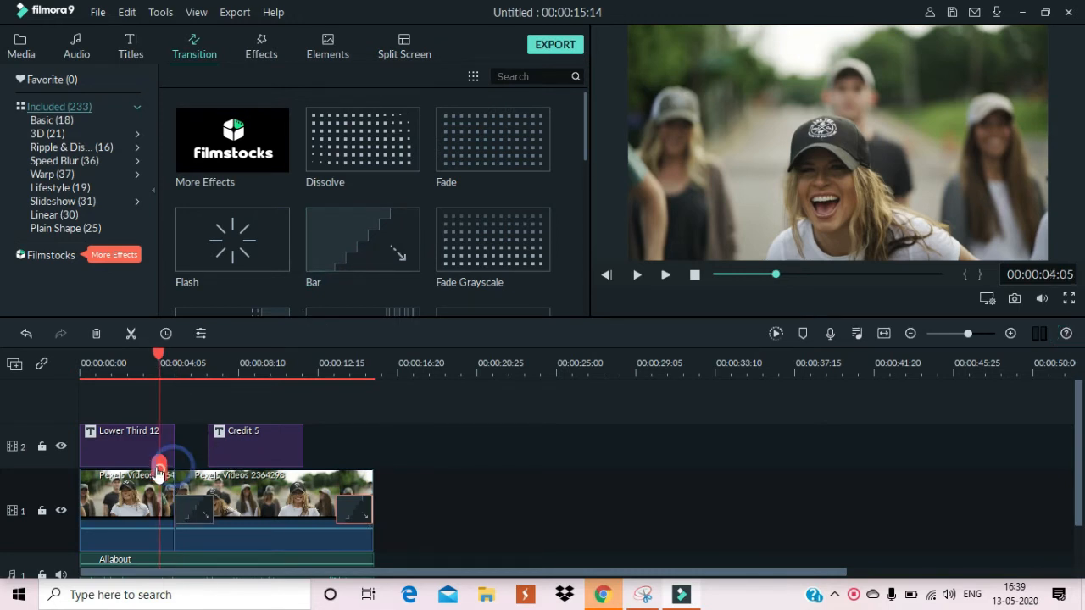
pyautogui.click(665, 275)
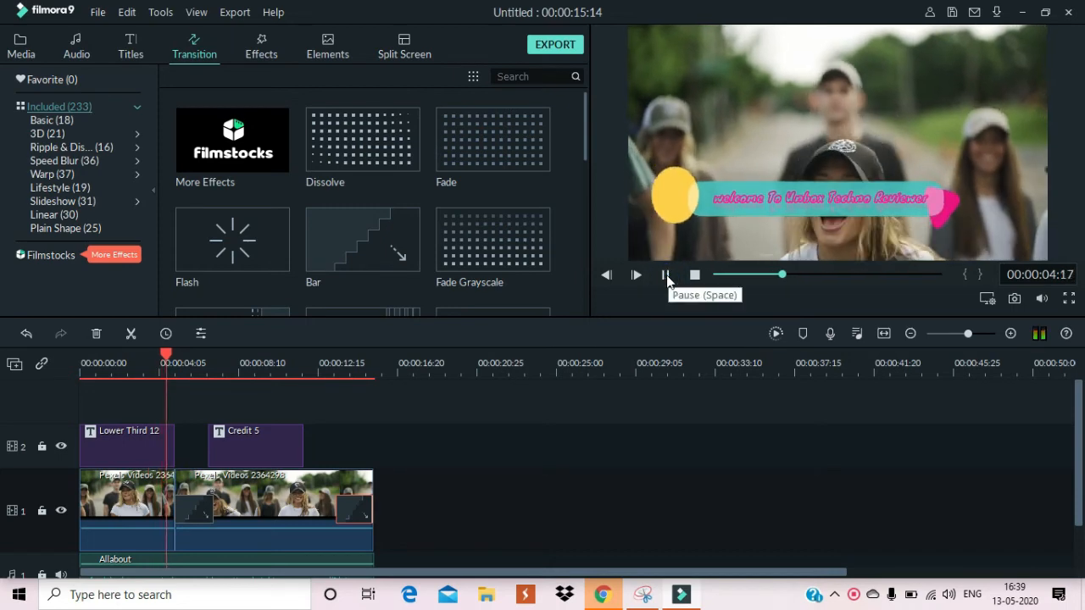
pyautogui.click(637, 275)
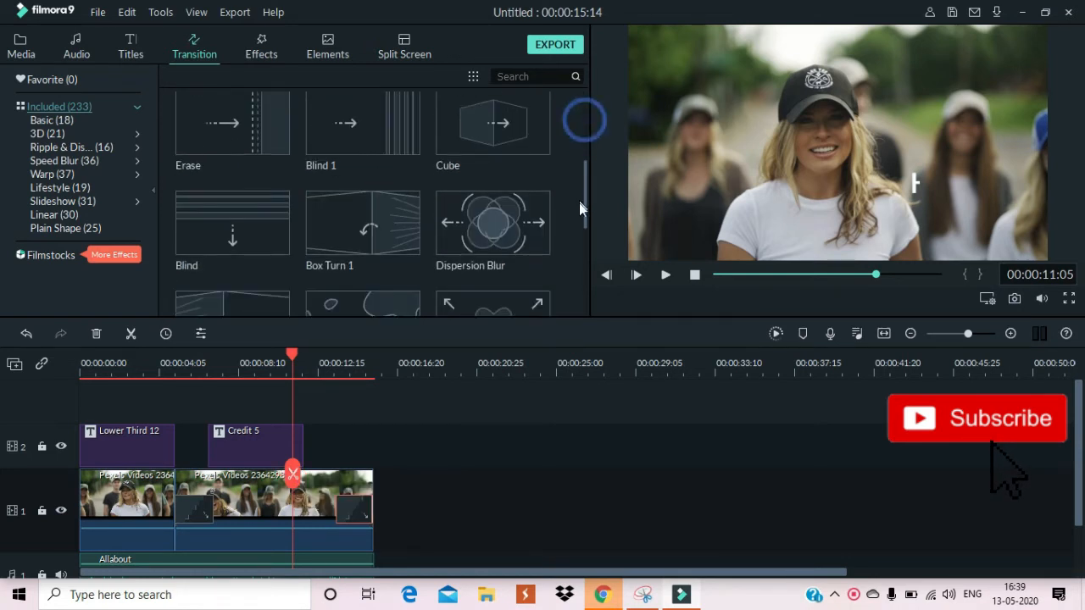
pyautogui.scroll(3)
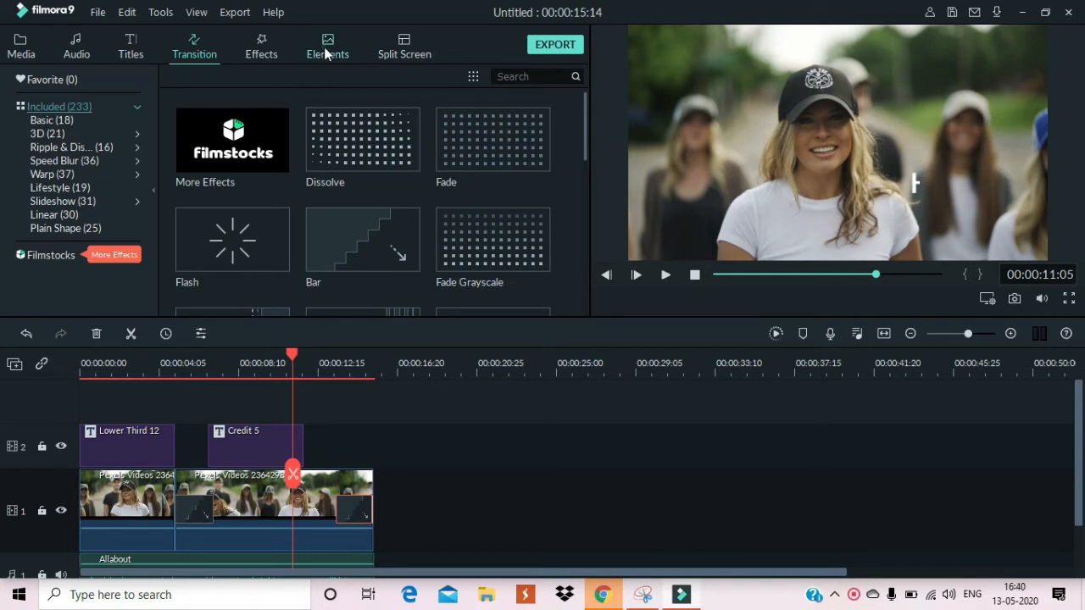
# Place a thumbs-up 'Hello All!' web element on a new third track above Credit 5
pyautogui.click(328, 48)
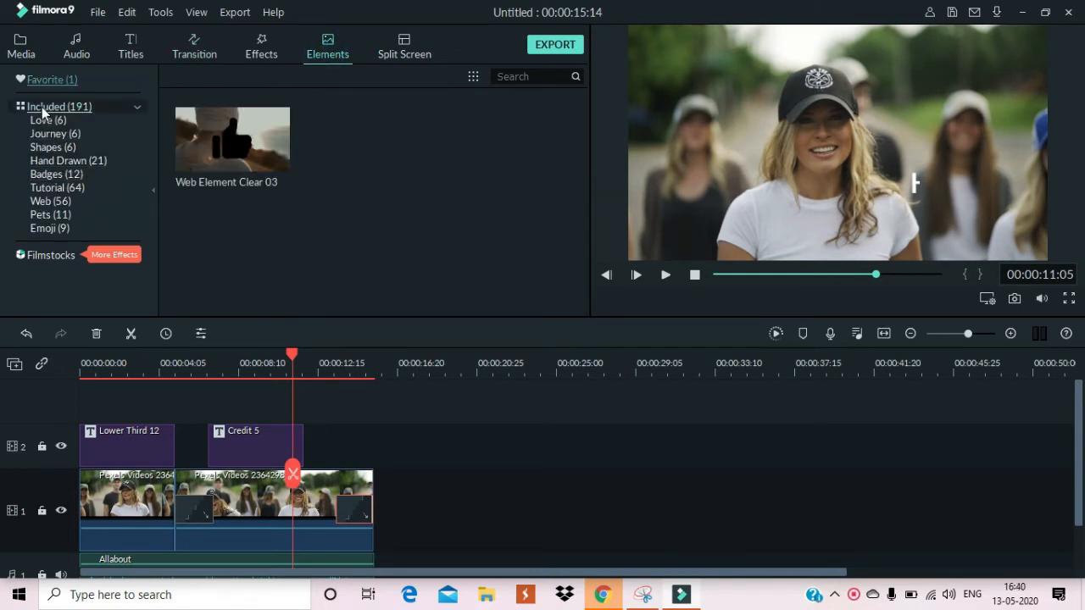
pyautogui.click(41, 200)
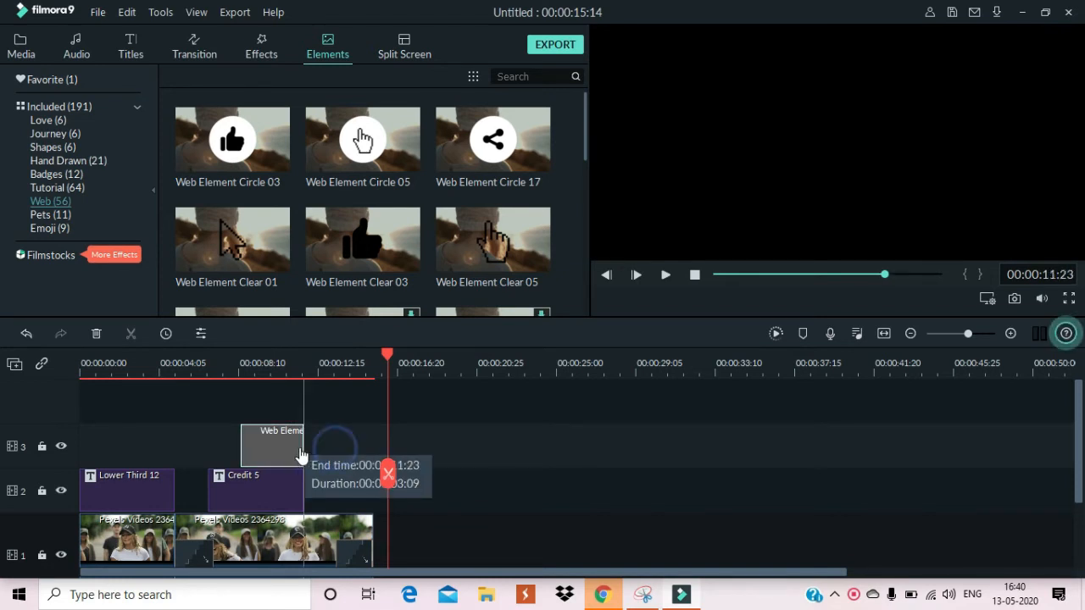
pyautogui.moveTo(387, 355); pyautogui.dragTo(287, 355)
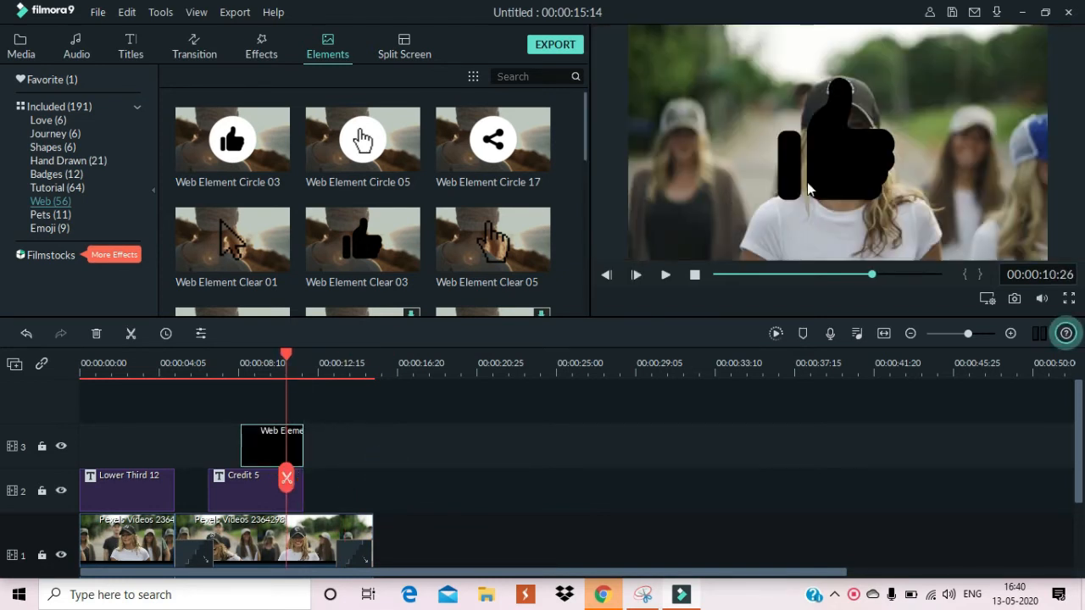
pyautogui.click(837, 144)
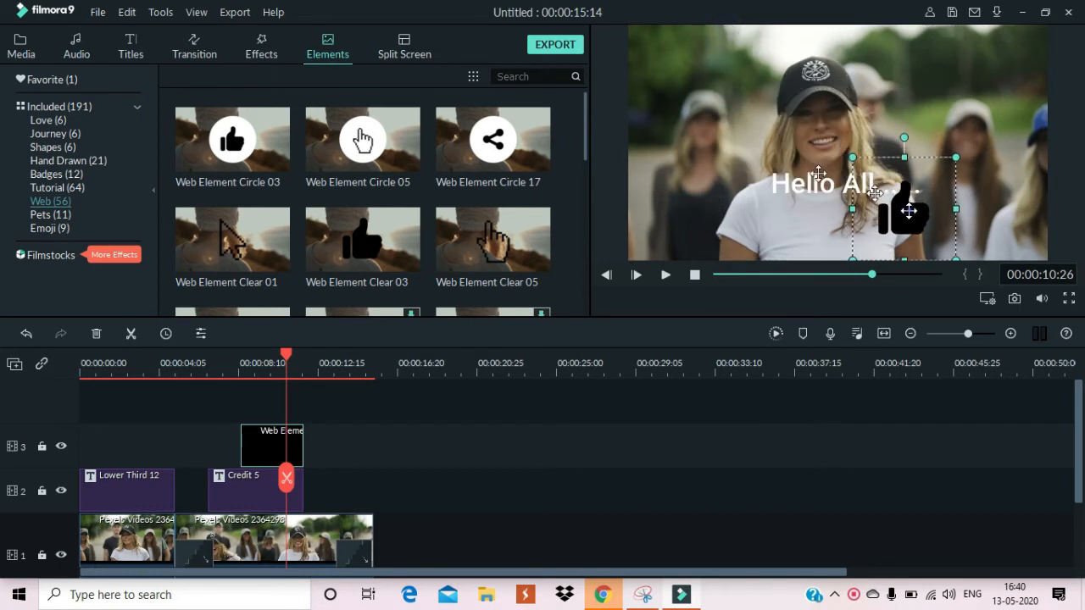
# Reposition the web element within the frame and preview it
pyautogui.moveTo(906, 210); pyautogui.dragTo(697, 150)
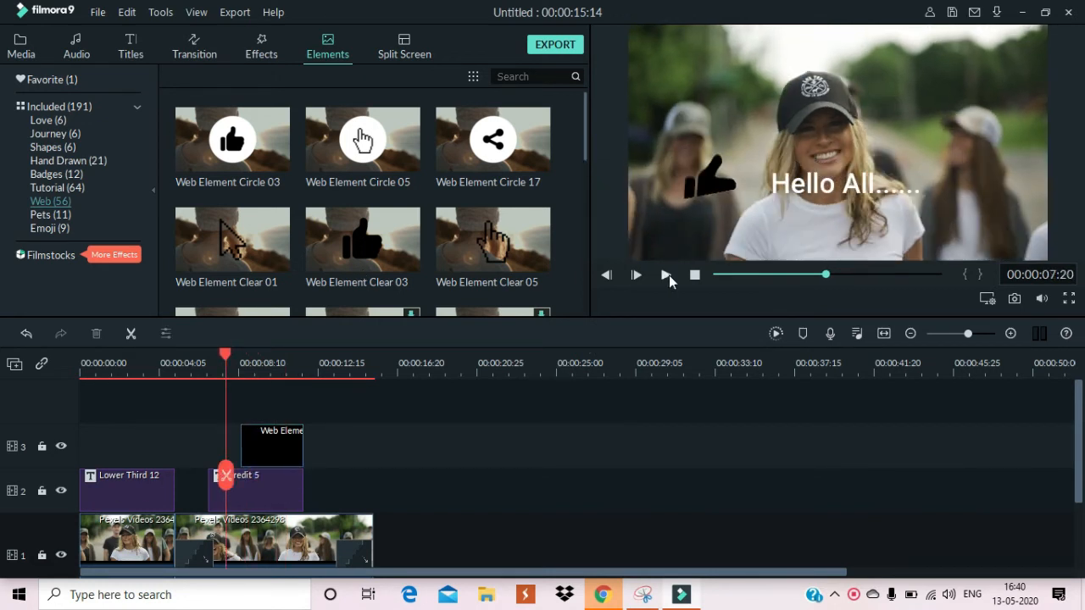
pyautogui.click(634, 275)
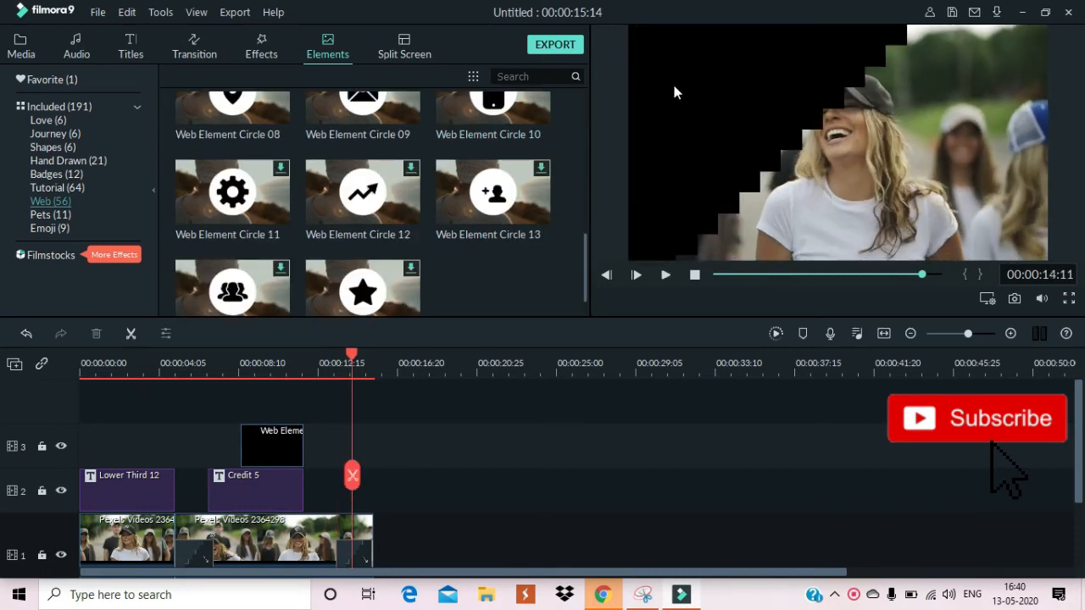
pyautogui.moveTo(495, 295)
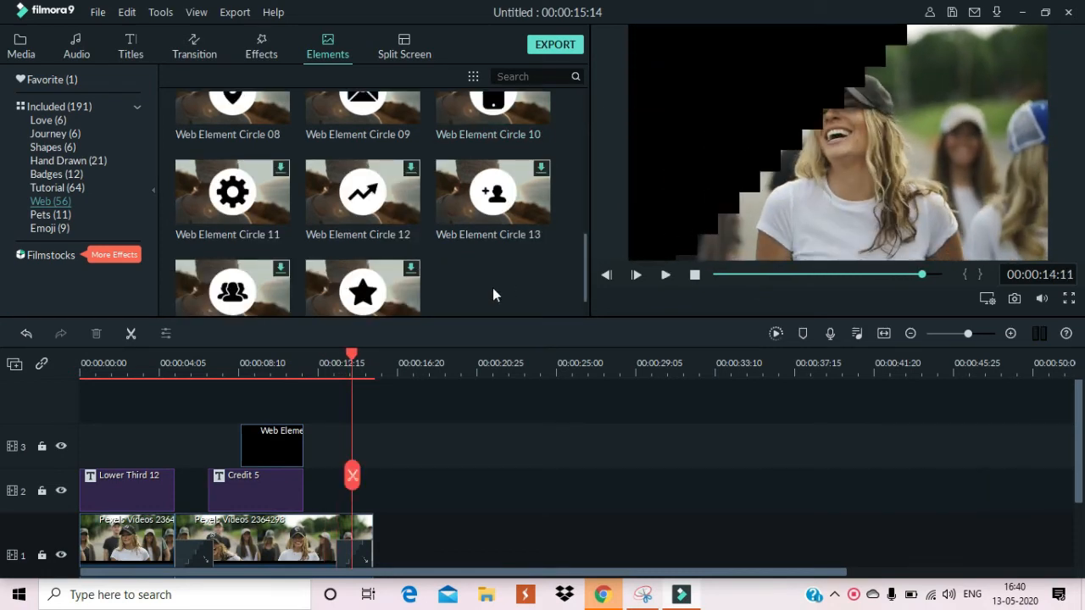
pyautogui.scroll(-3)
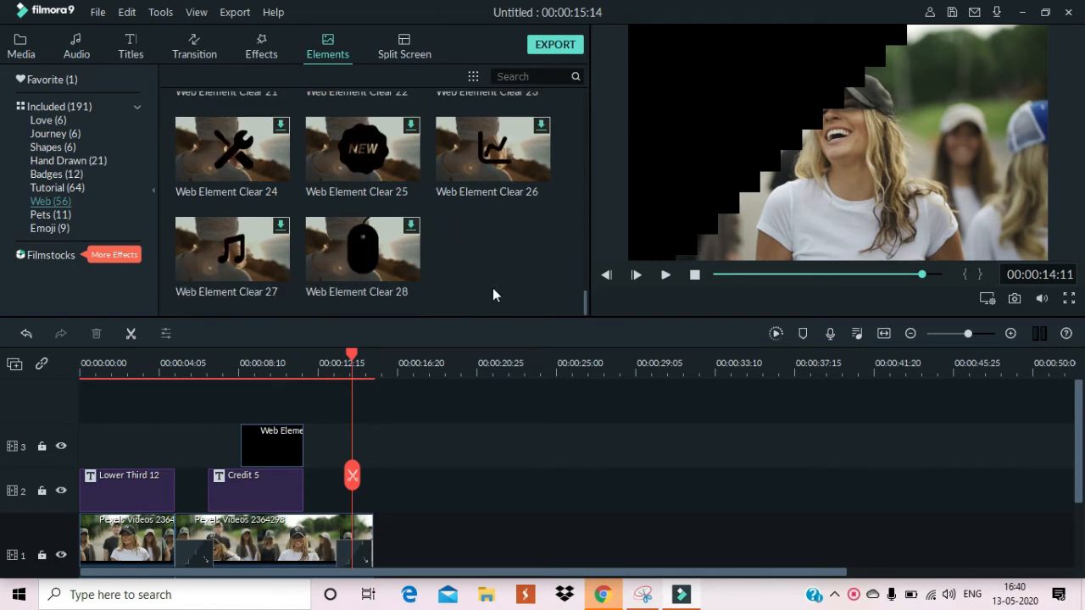
pyautogui.scroll(3)
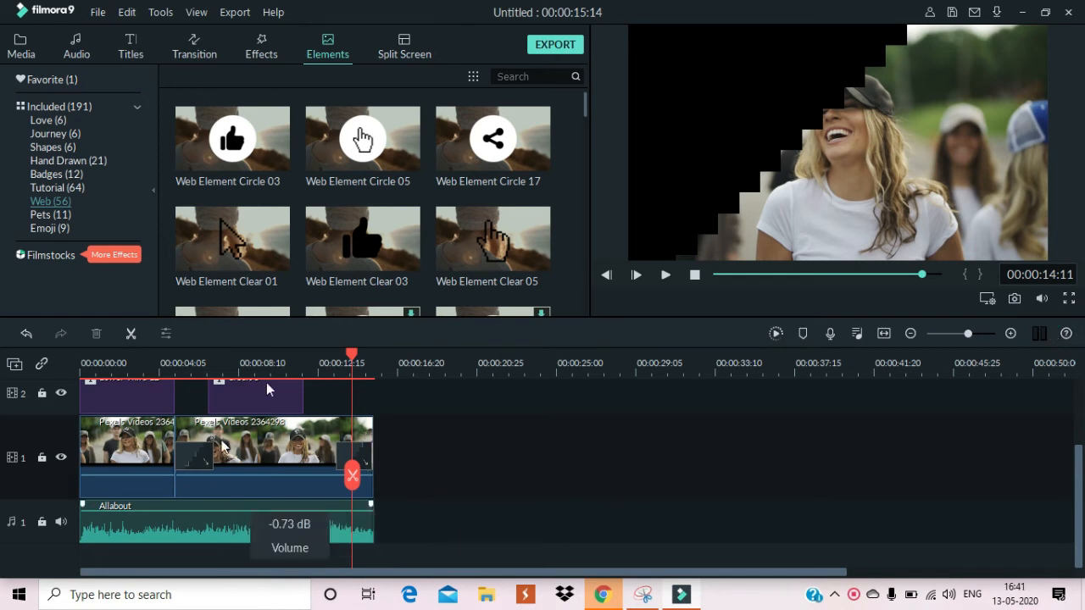
# Import the Biggie music file into the project media library
pyautogui.click(20, 46)
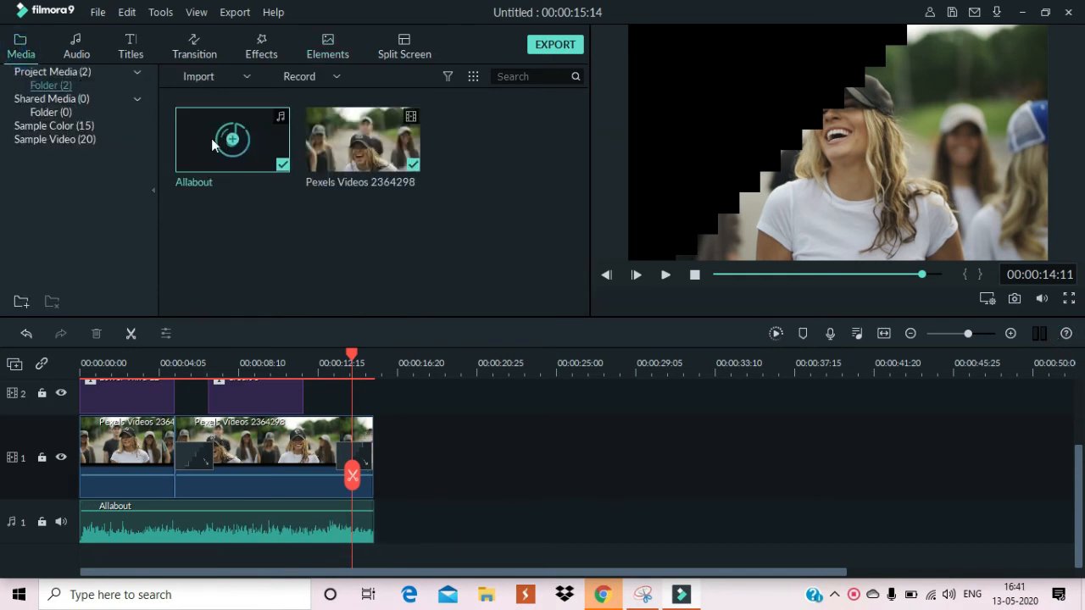
pyautogui.click(198, 76)
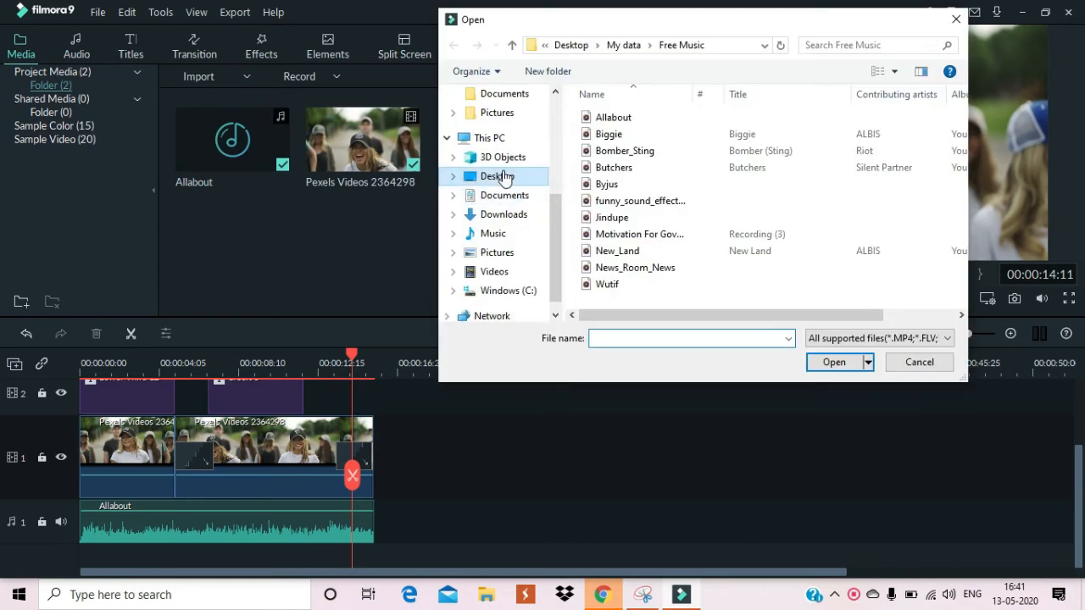
pyautogui.click(608, 134)
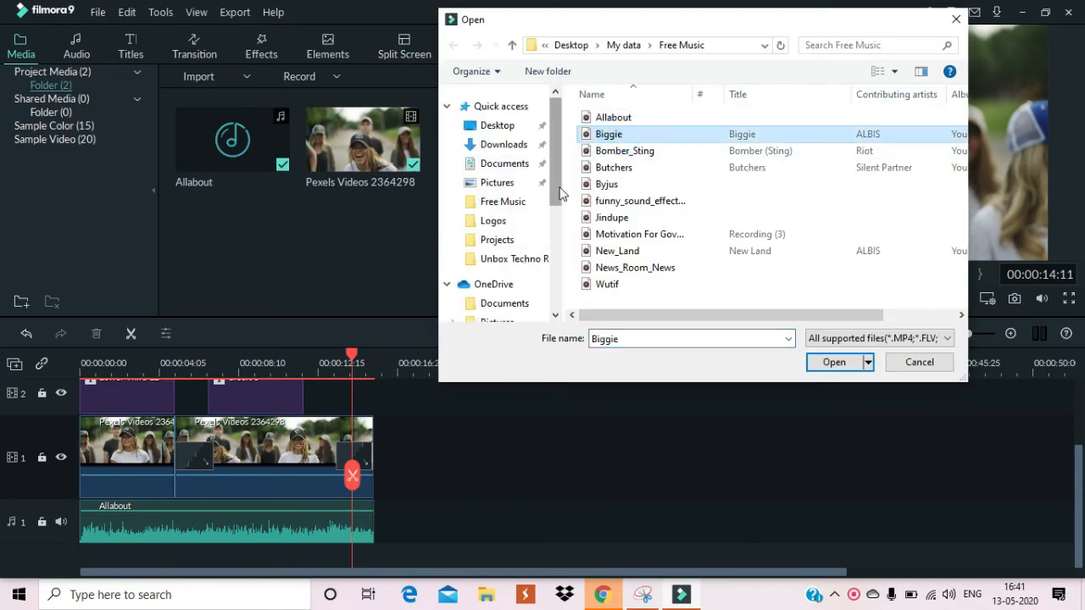
pyautogui.click(834, 362)
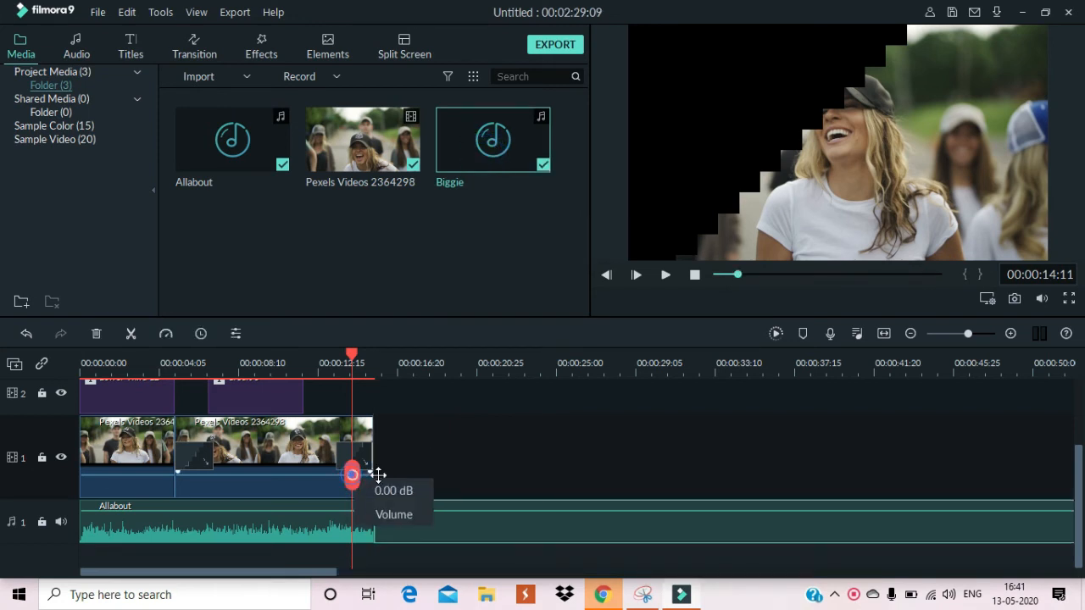
# Move playback to the video's end and preview the project
pyautogui.moveTo(353, 475); pyautogui.dragTo(370, 474)
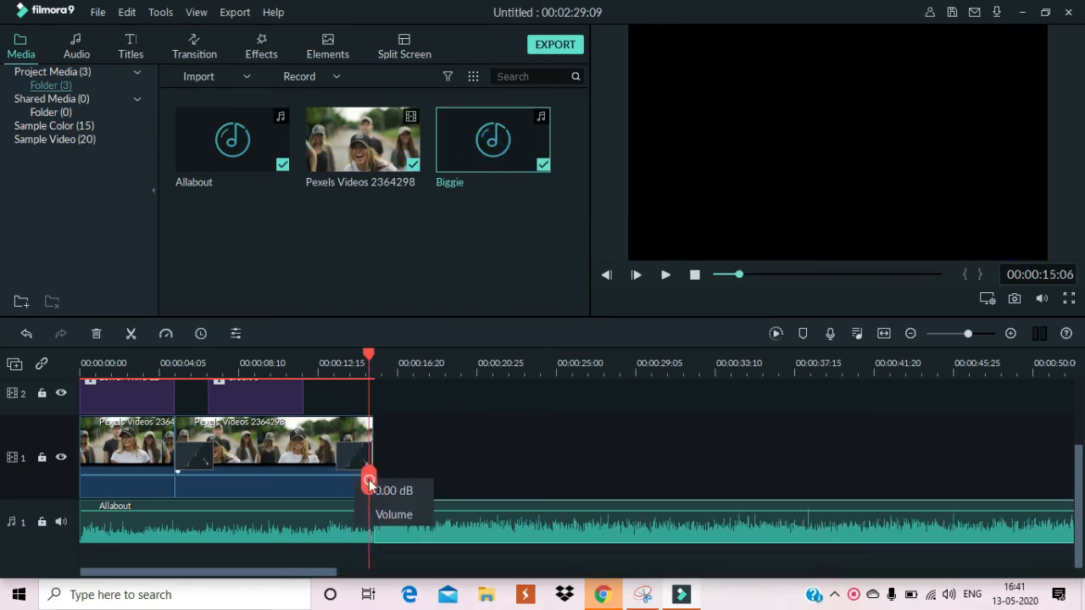
pyautogui.click(635, 274)
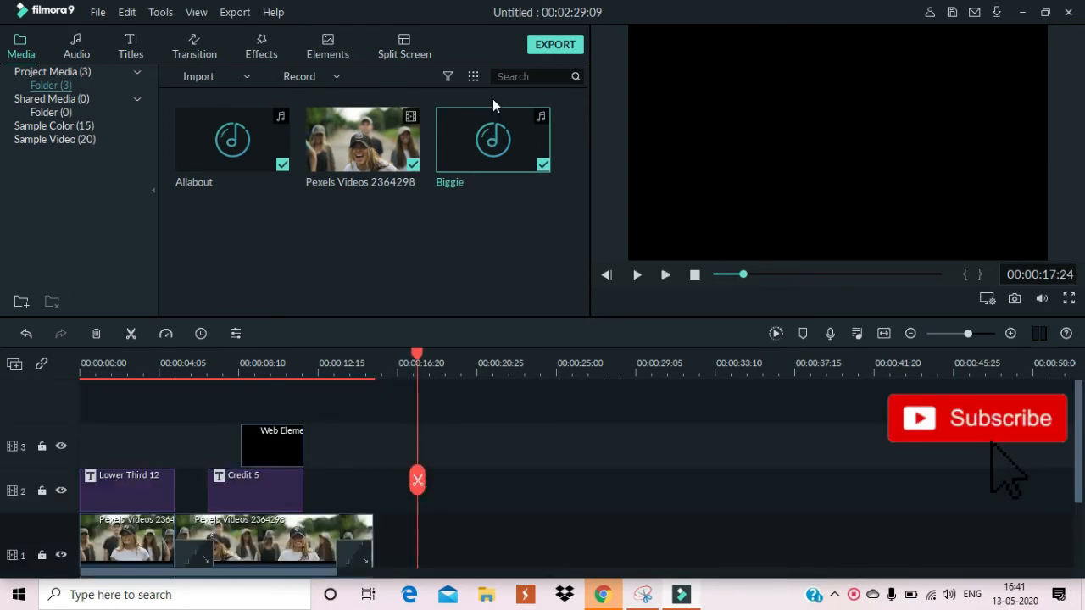
pyautogui.scroll(-3)
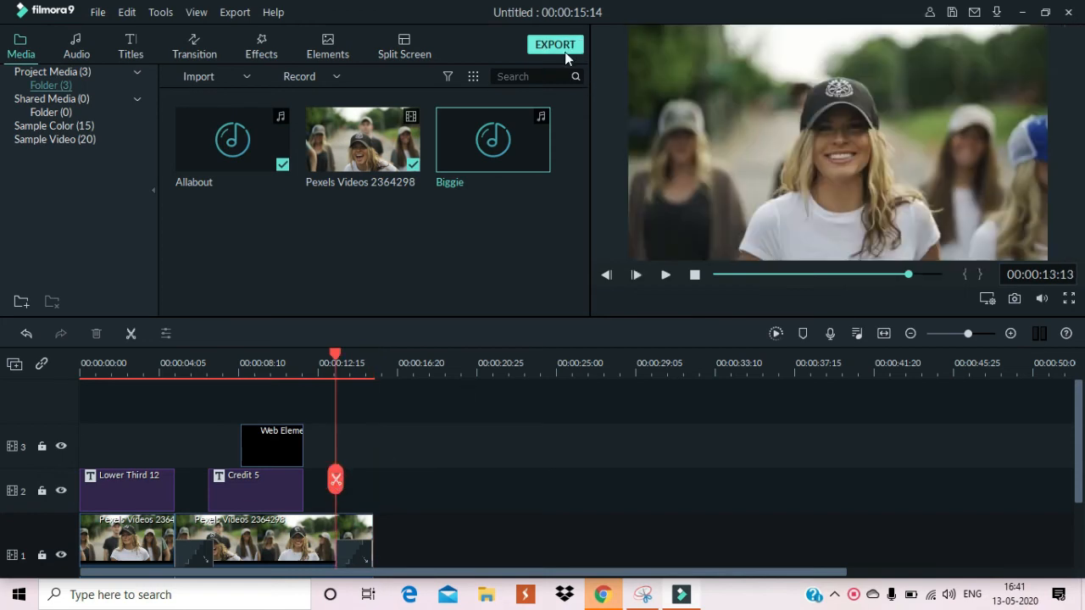
# Export the project as an MP4 named 'My Video1' to the Desktop
pyautogui.click(556, 44)
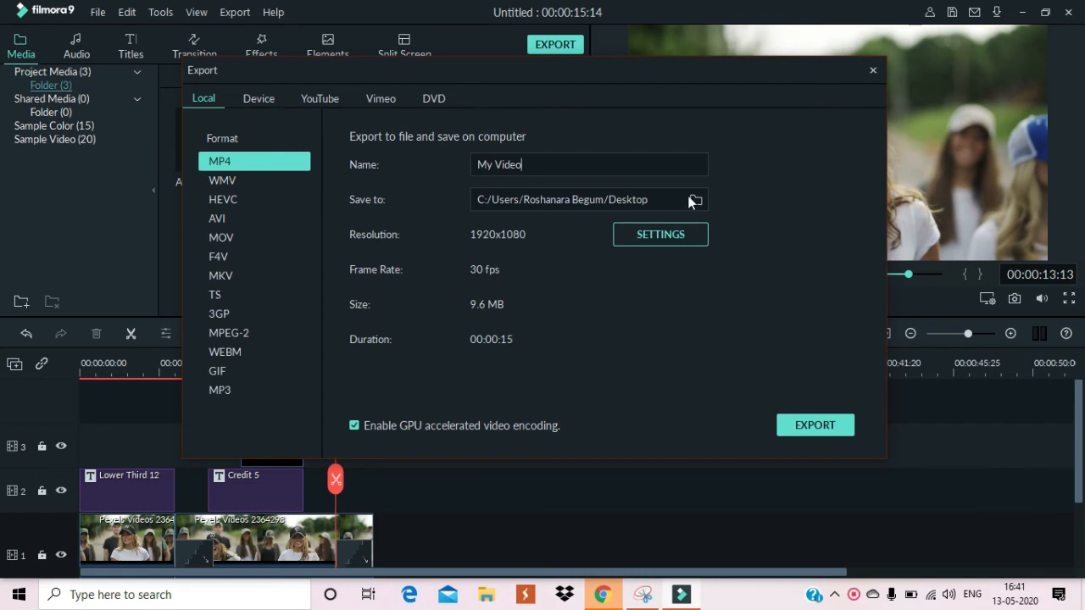
pyautogui.moveTo(709, 207)
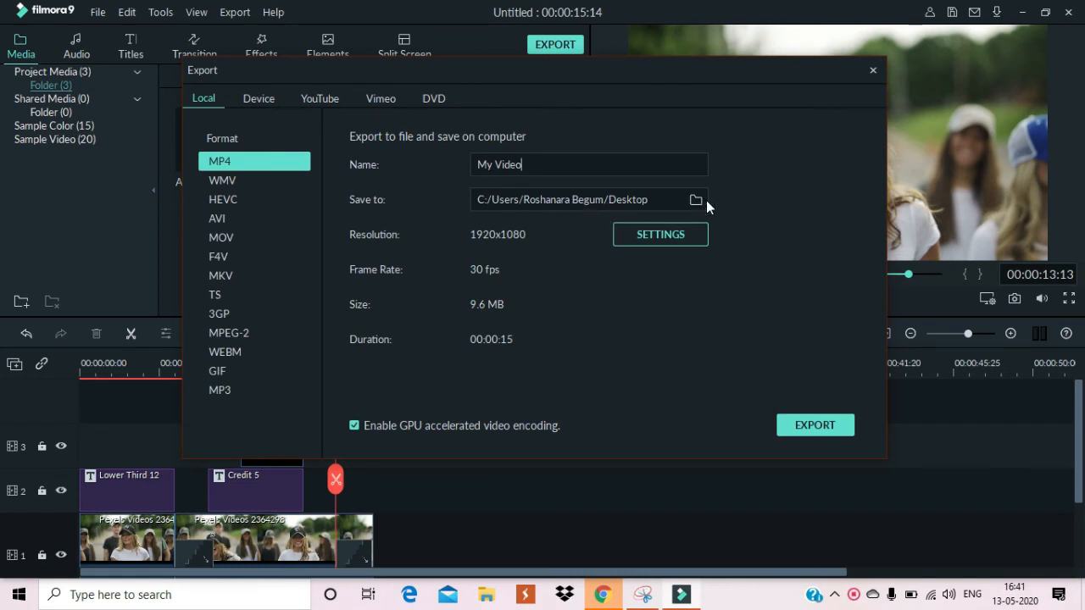
pyautogui.write('1')
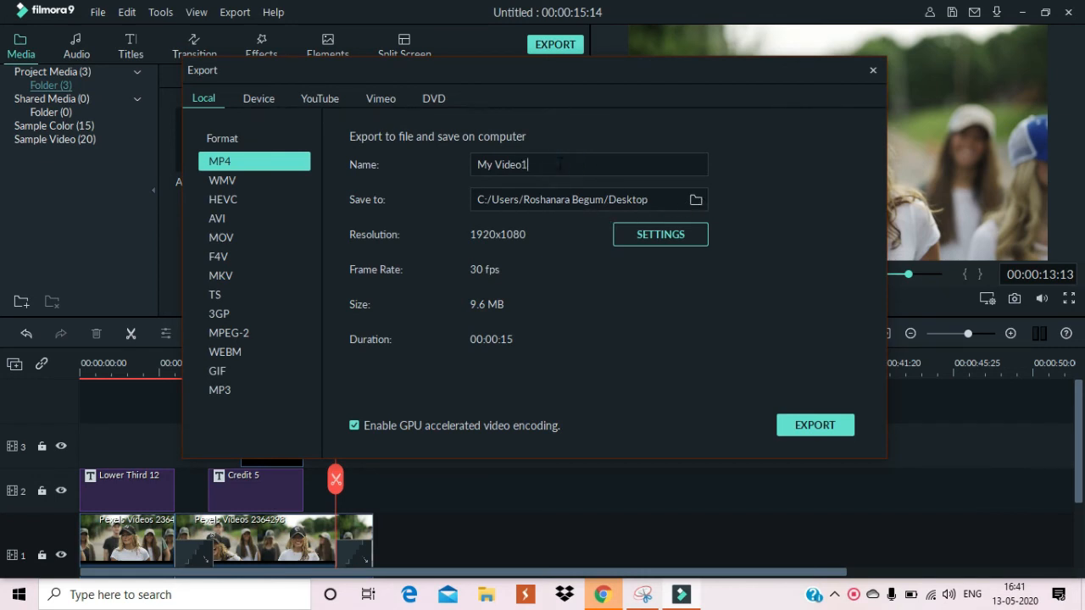
pyautogui.moveTo(658, 317)
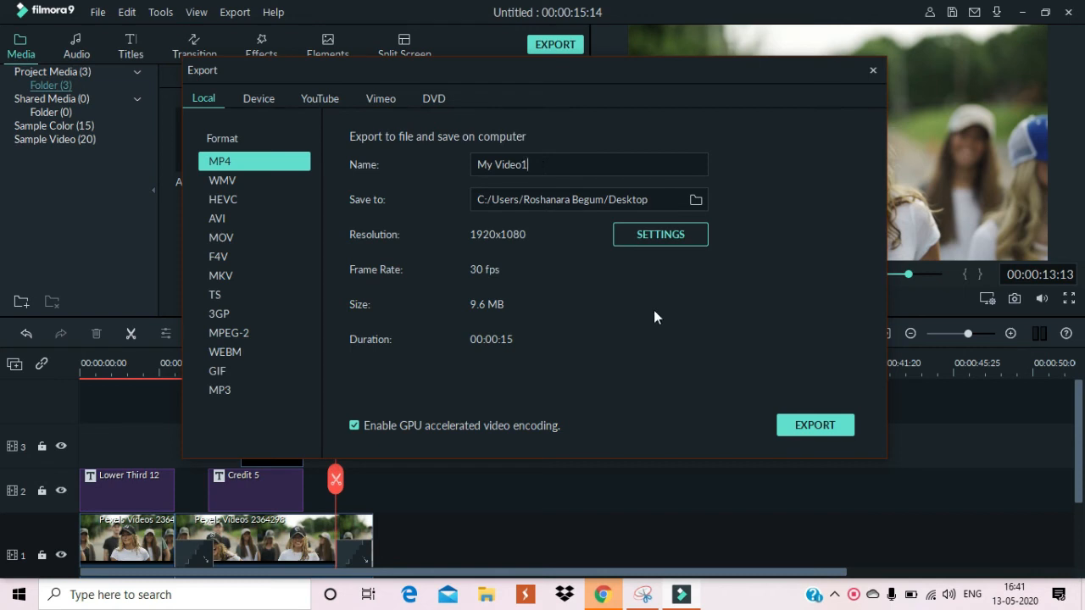
pyautogui.click(814, 424)
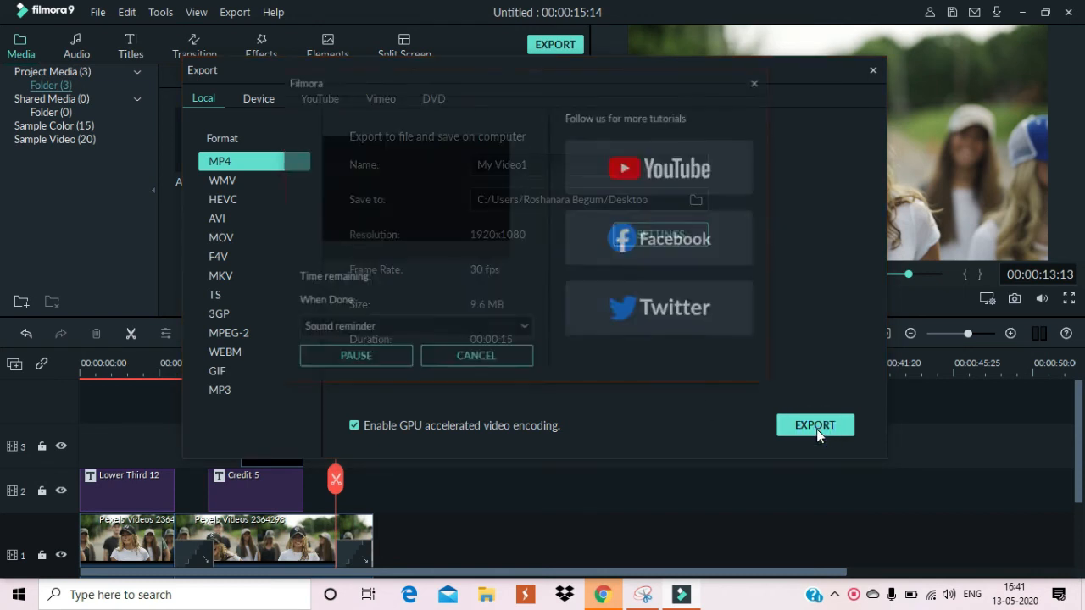
pyautogui.click(813, 424)
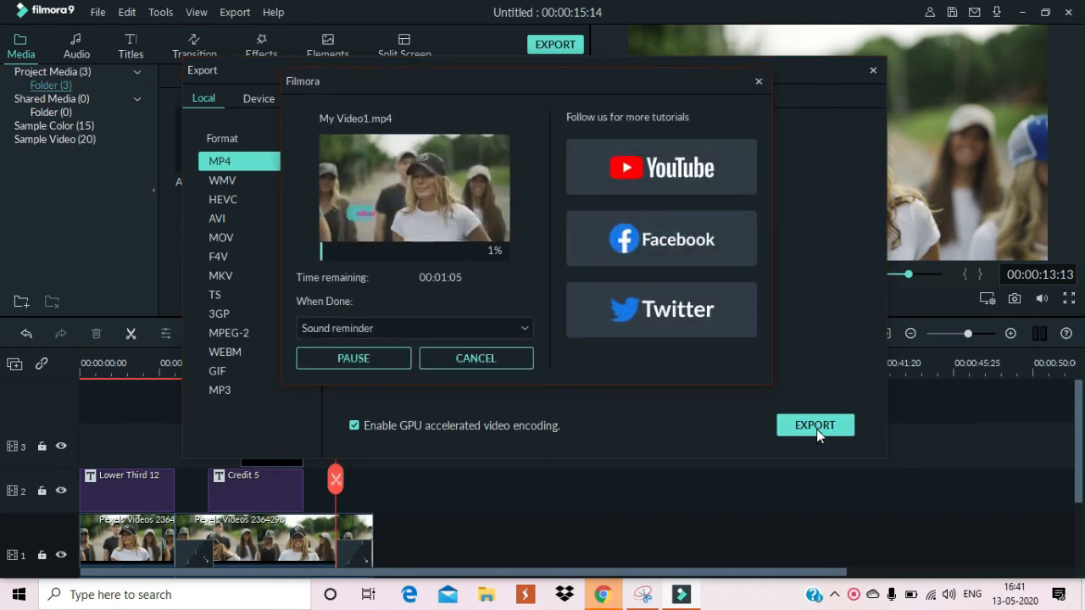